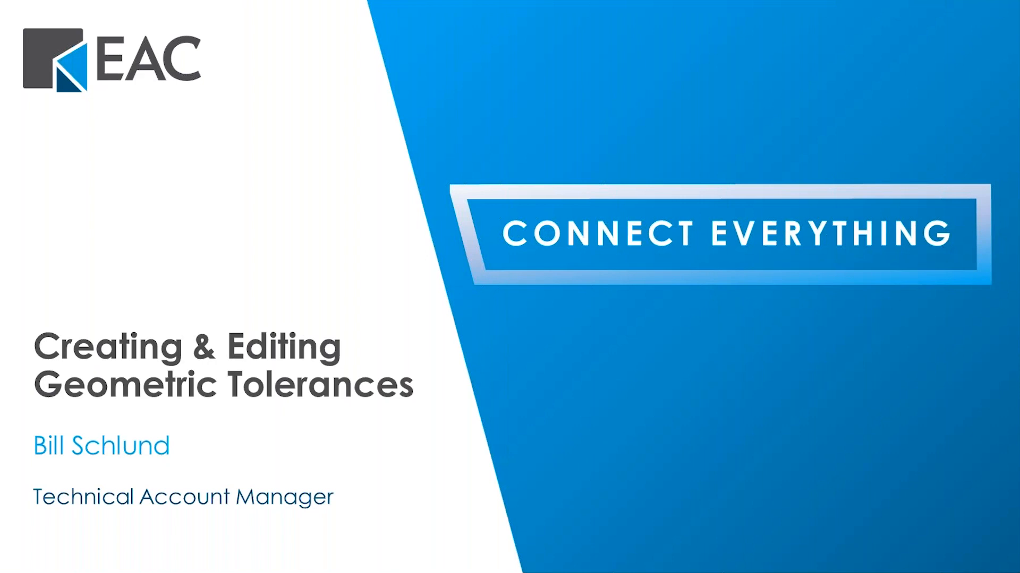
mouse_move(553, 310)
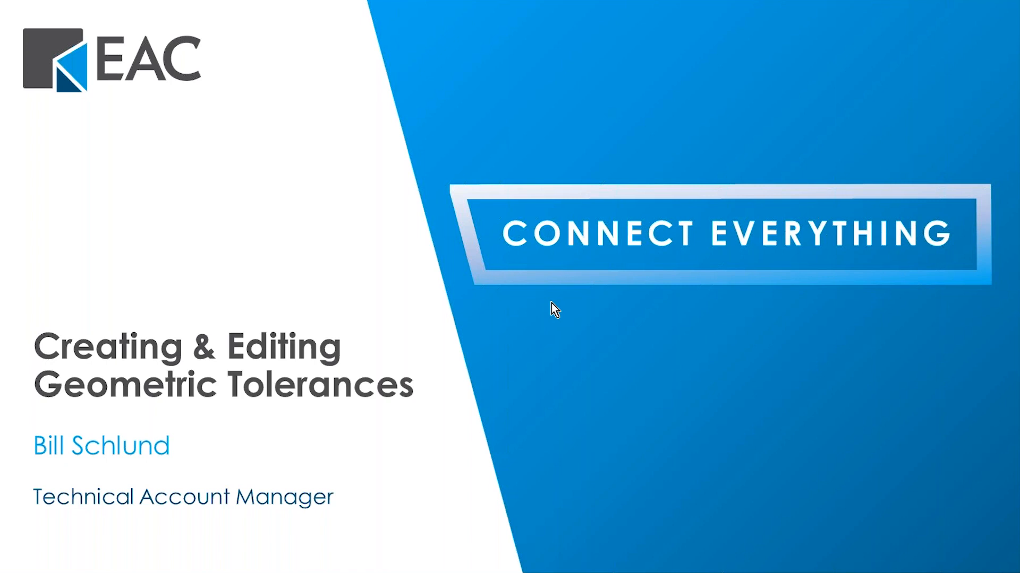
mouse_move(588, 333)
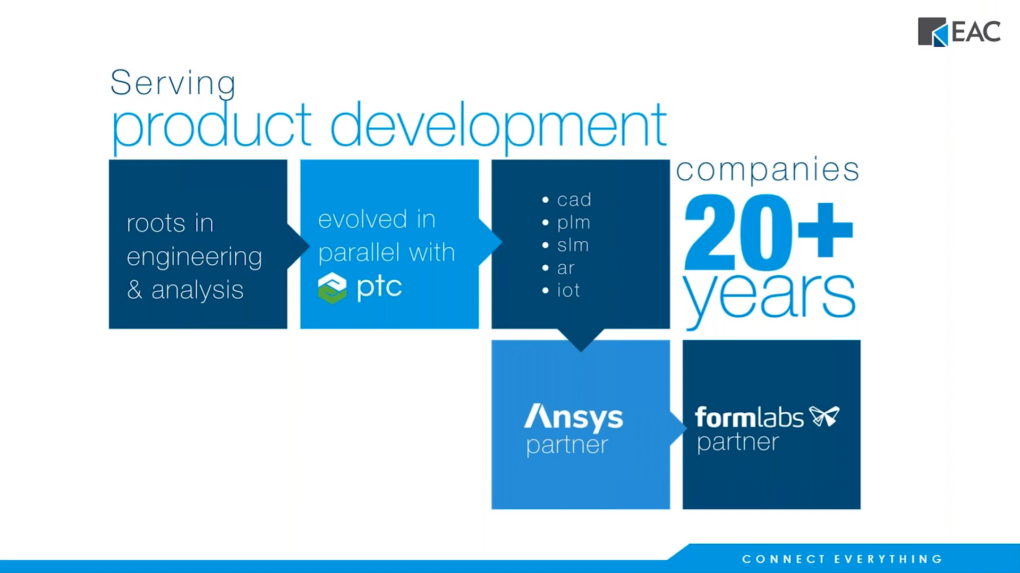
mouse_move(585, 332)
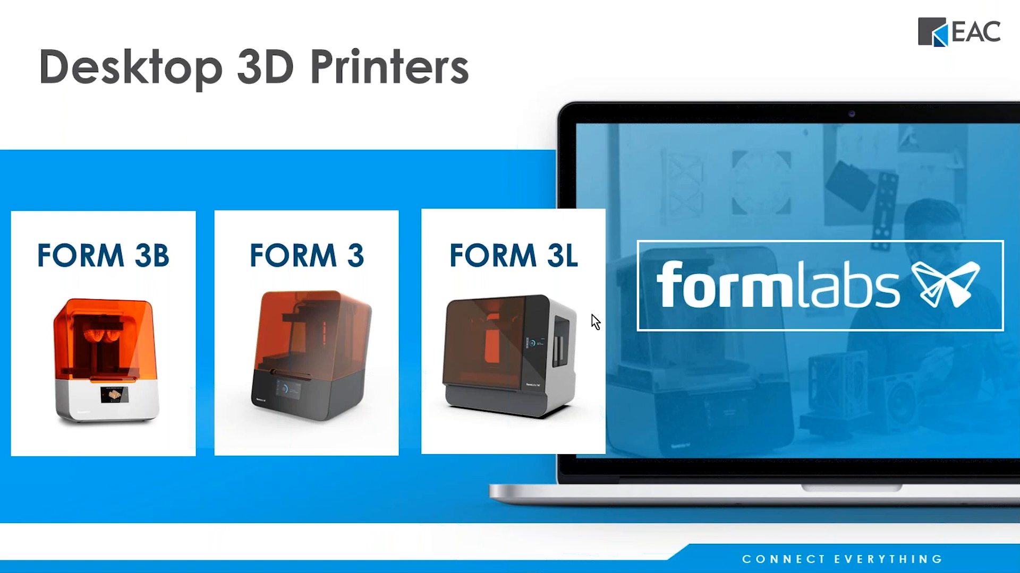
mouse_move(597, 320)
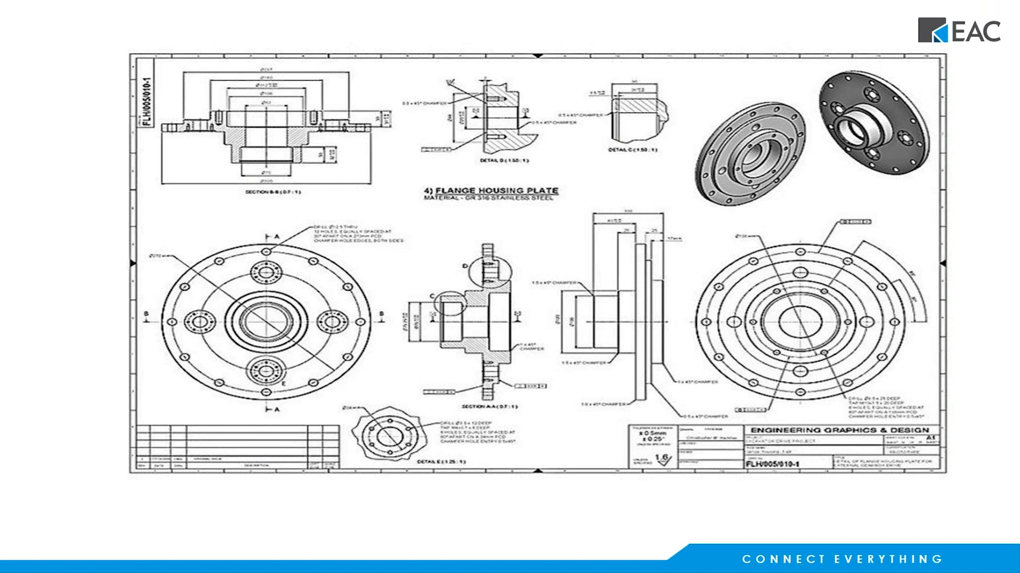
mouse_move(506, 403)
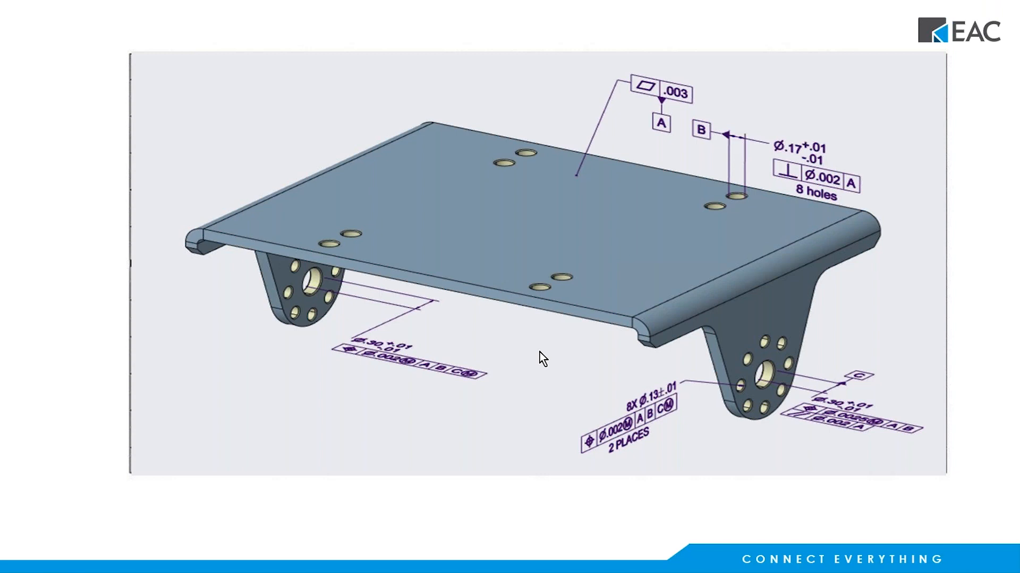
mouse_move(682, 241)
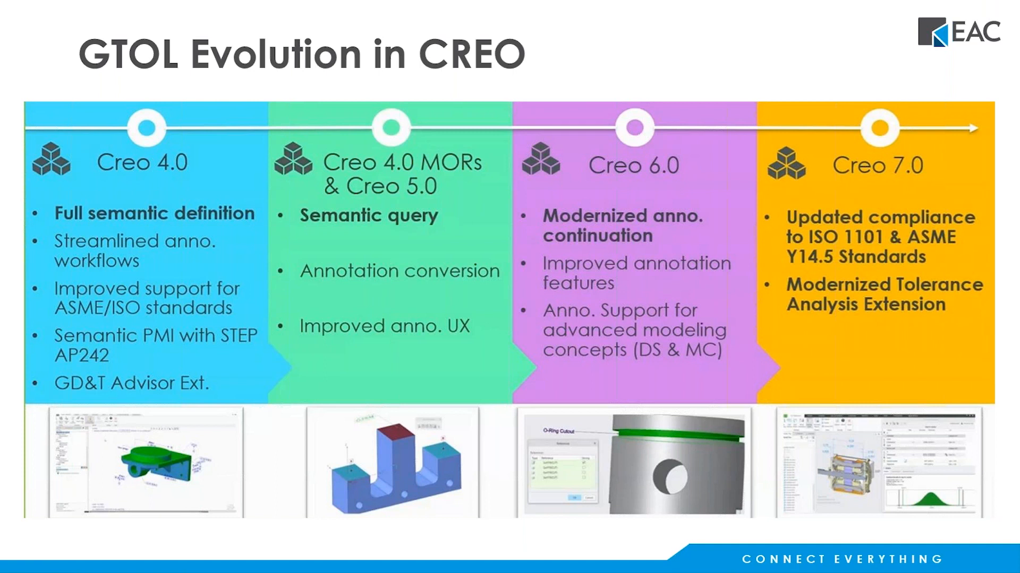
mouse_move(401, 322)
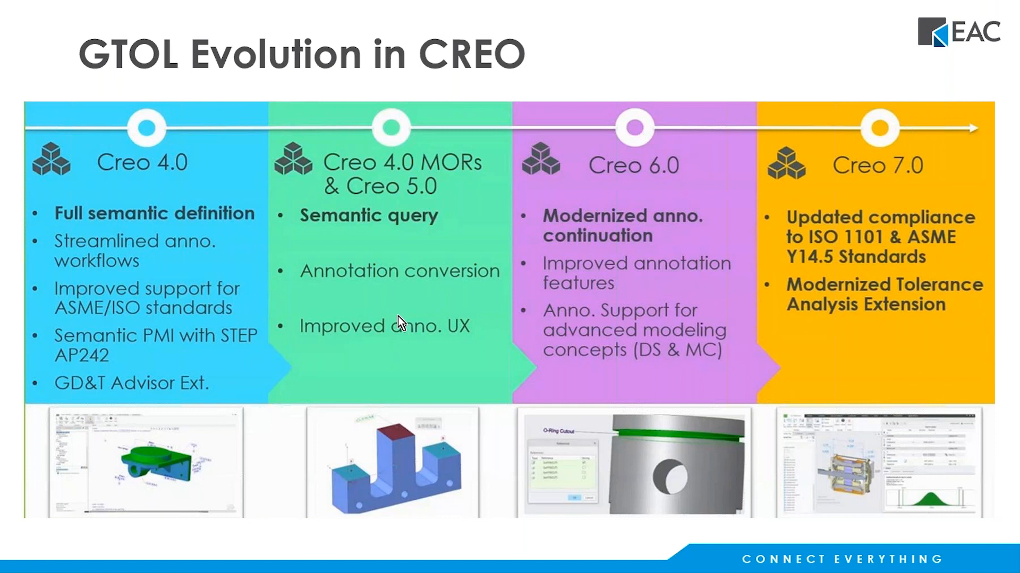
mouse_move(346, 224)
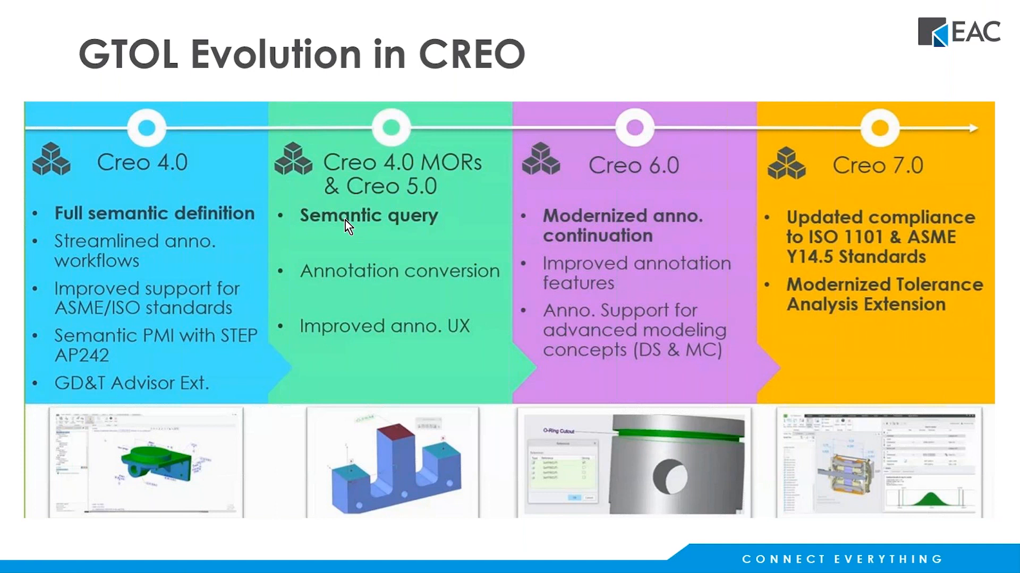
mouse_move(616, 239)
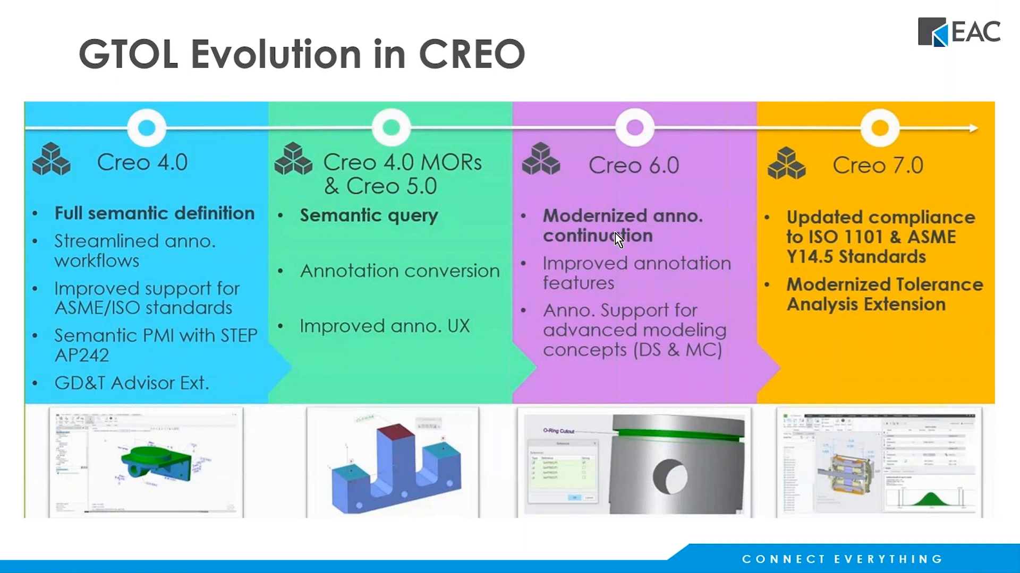
mouse_move(644, 255)
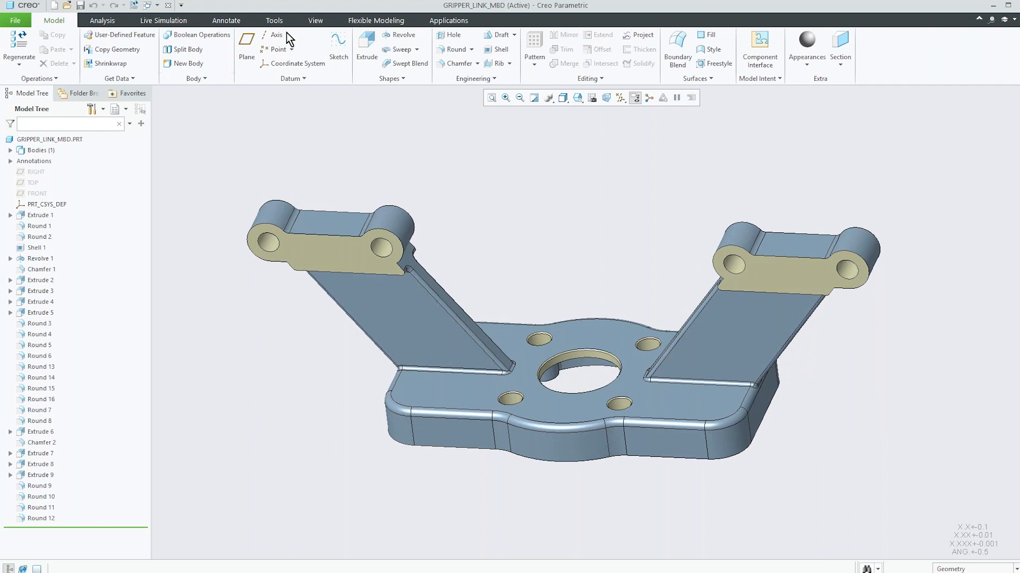
Switch to the Annotate ribbon for GRIPPER_LINK_MBD, showing its combination states
left_click(225, 20)
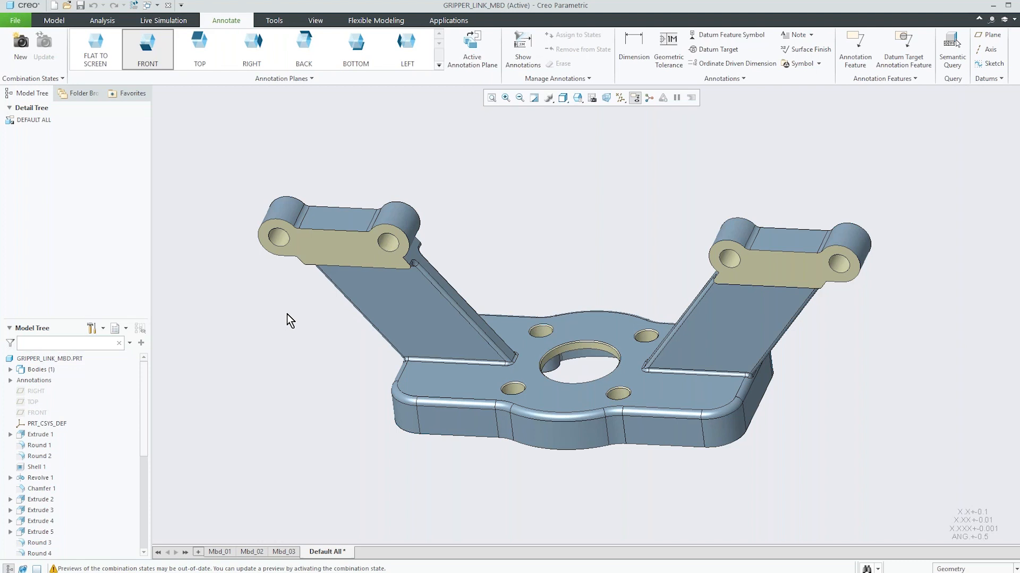
mouse_move(287, 323)
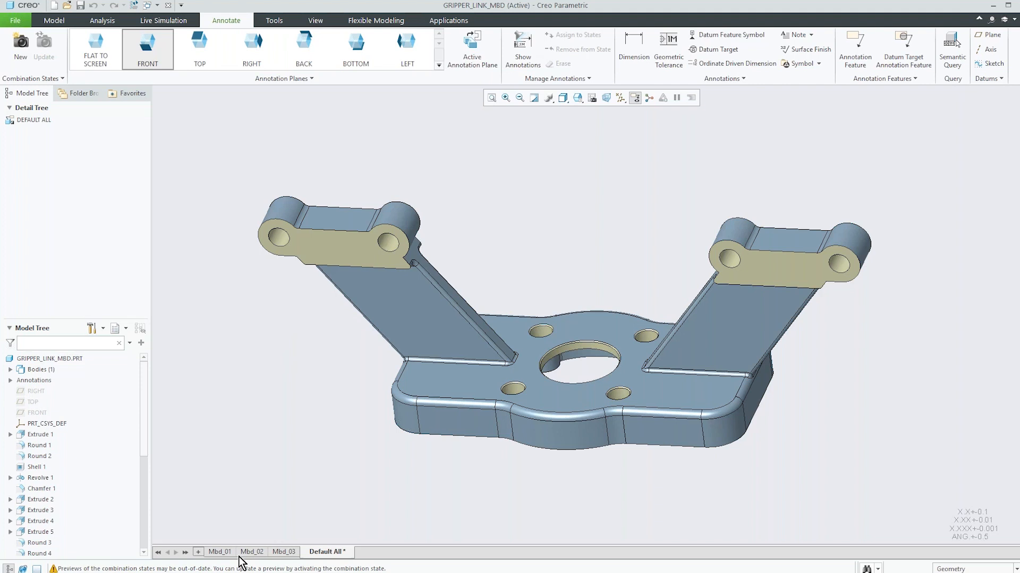
Create a new combination state Comb0001 alongside Mbd_01–Mbd_03 and Default All
left_click(252, 551)
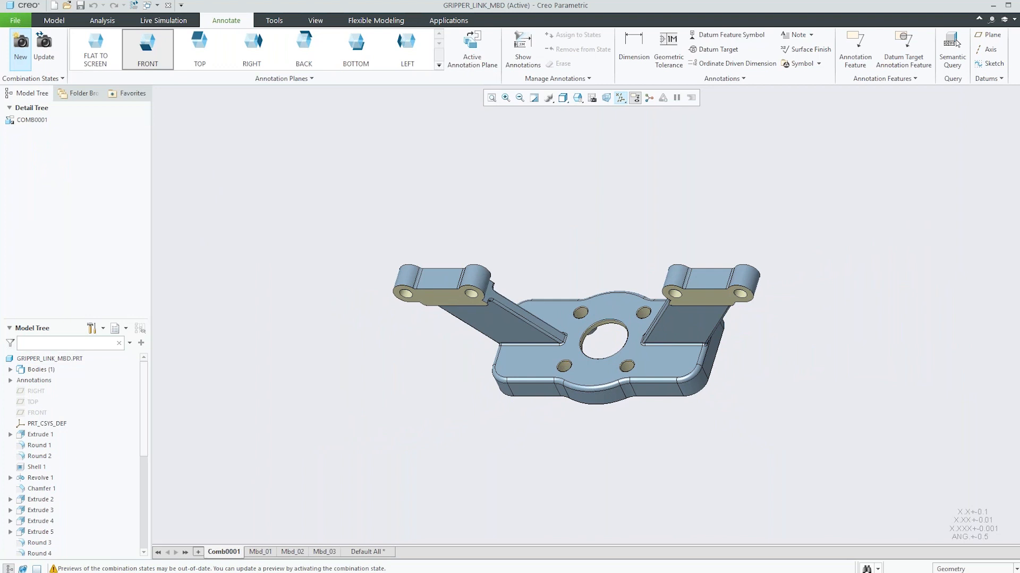
left_click(147, 45)
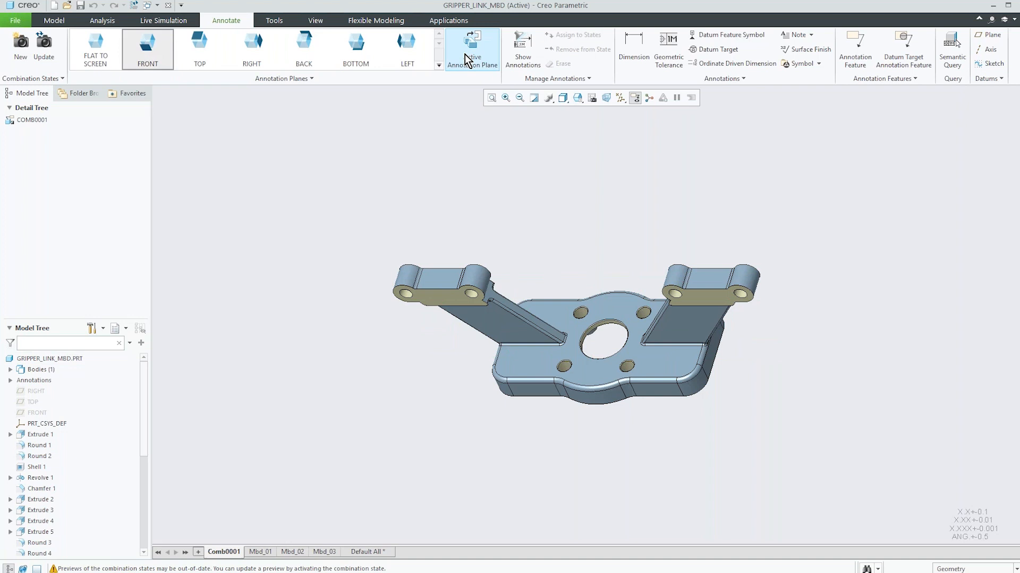
Add an R.10 radius dimension on the right lug's hole edge in Comb0001
left_click(472, 49)
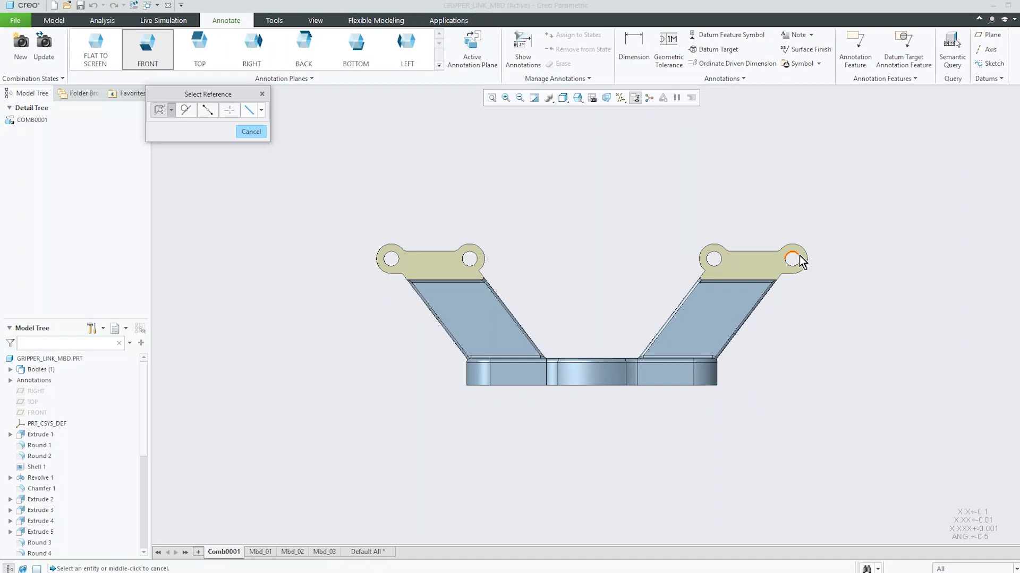
left_click(792, 258)
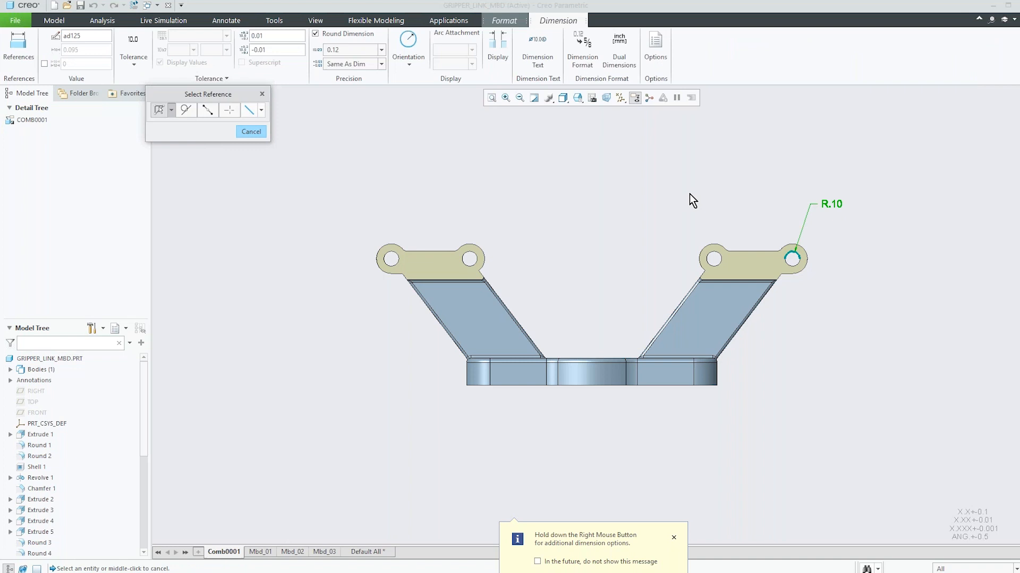
left_click(225, 20)
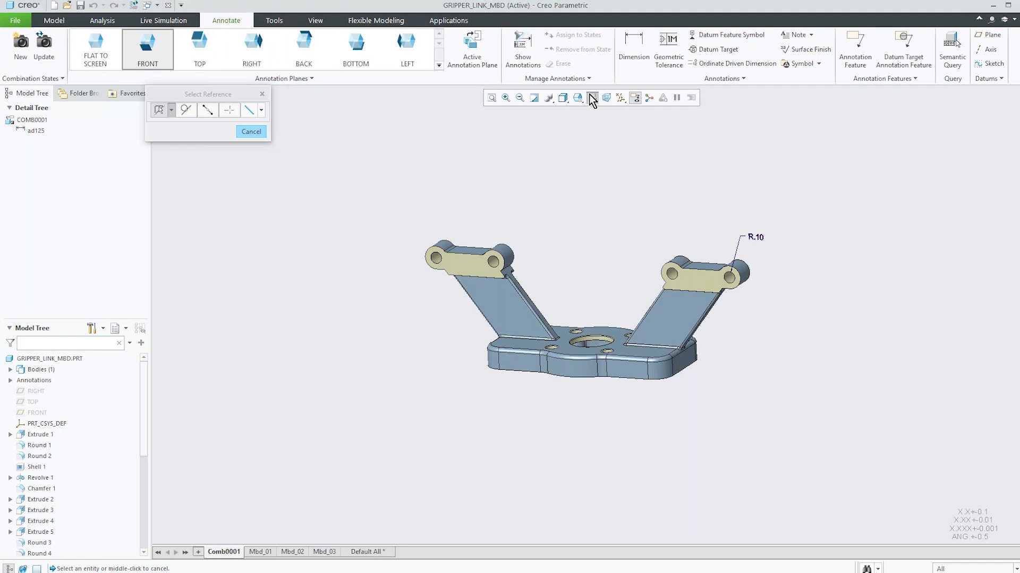
left_click(591, 98)
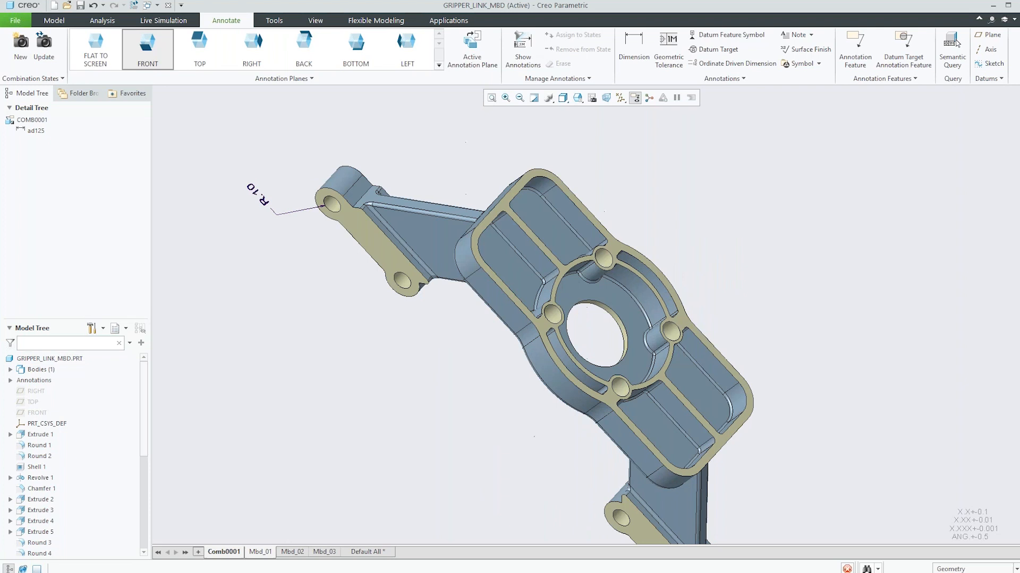
Activate the Mbd_01 combination state with its dimensions and diameter callouts
left_click(260, 551)
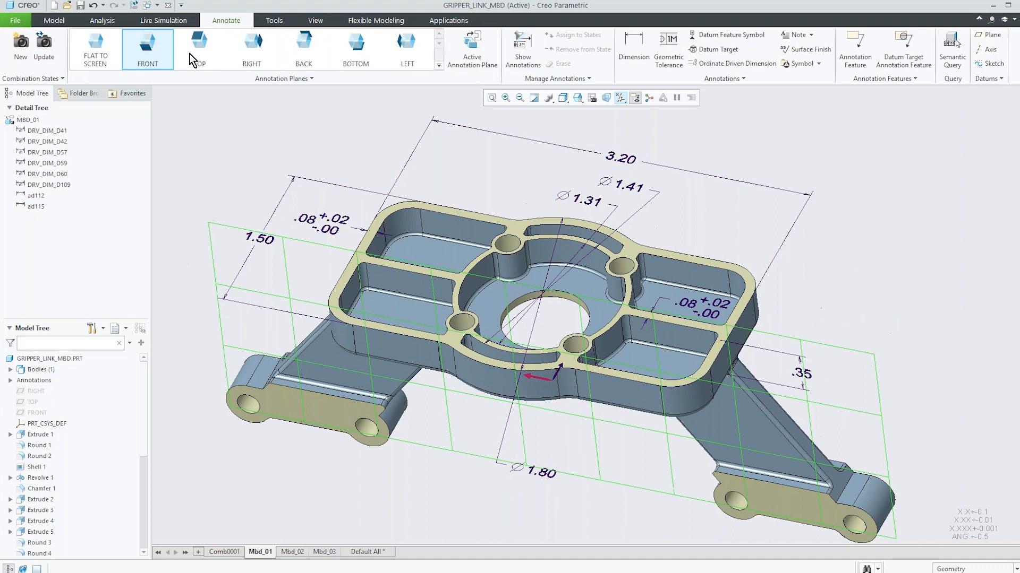
Start a geometric tolerance for a flatness control on the bracket's top face
left_click(523, 49)
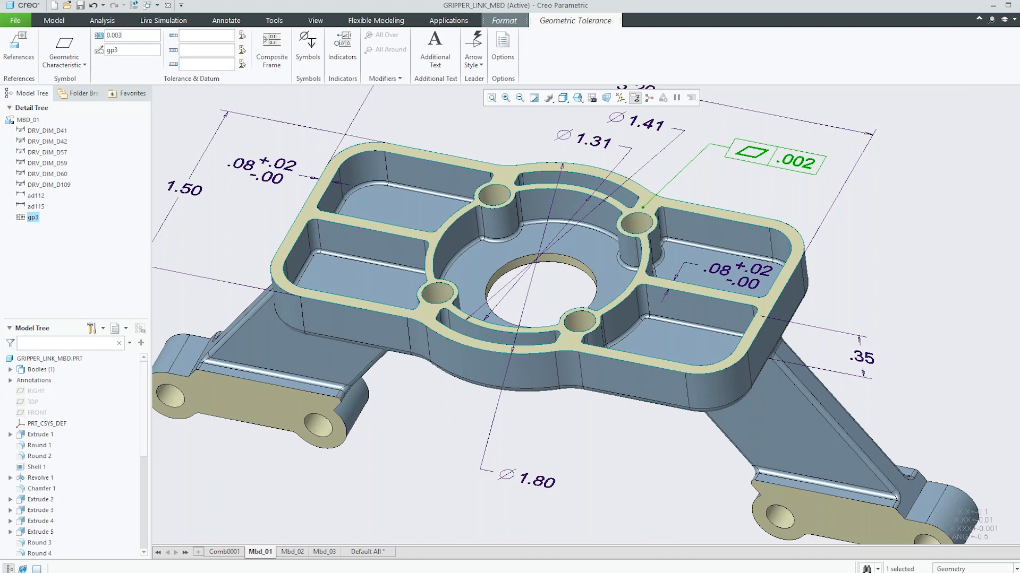
Set the flatness tolerance to .003 and attach datum feature A beneath it
type("0.003")
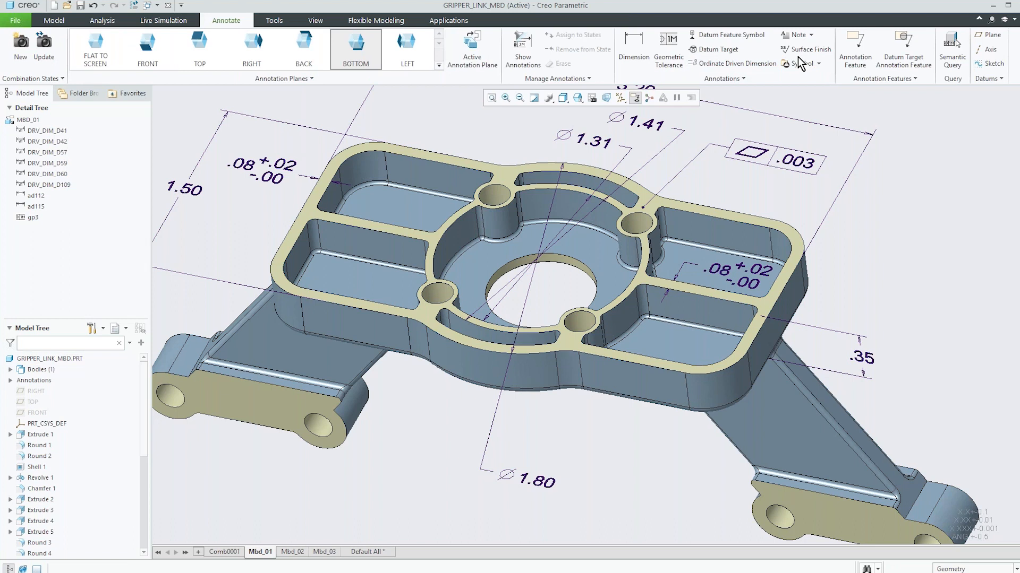
left_click(787, 159)
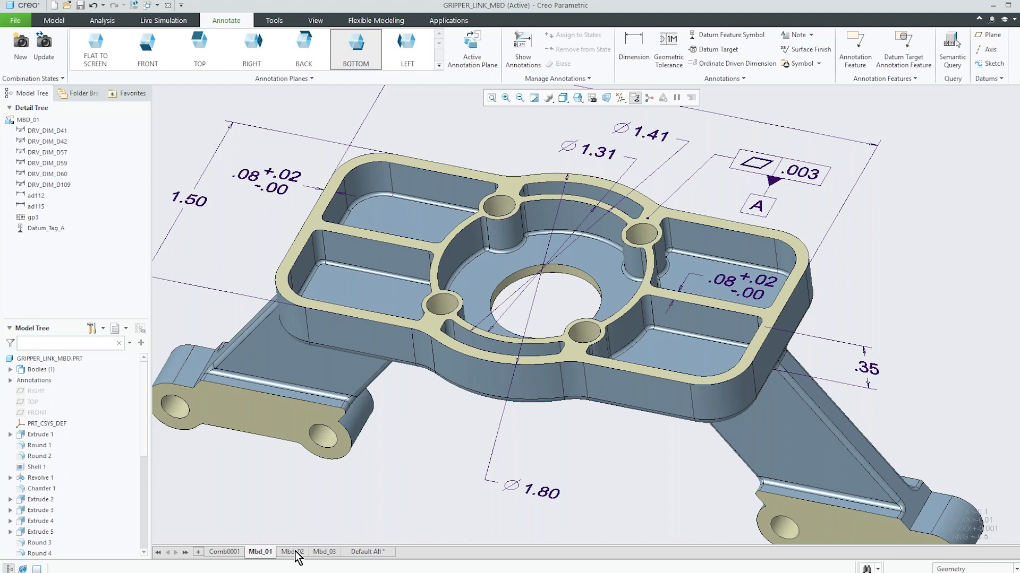
Switch to Mbd_02 and show the central hole's Ø.70 +.03/-.00 dimension (d49)
left_click(292, 552)
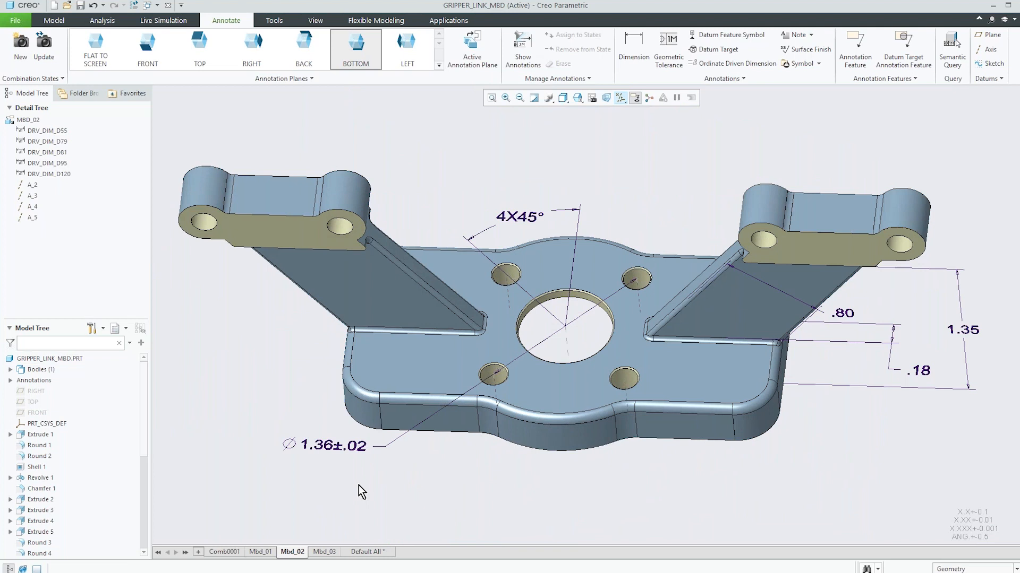
mouse_move(586, 65)
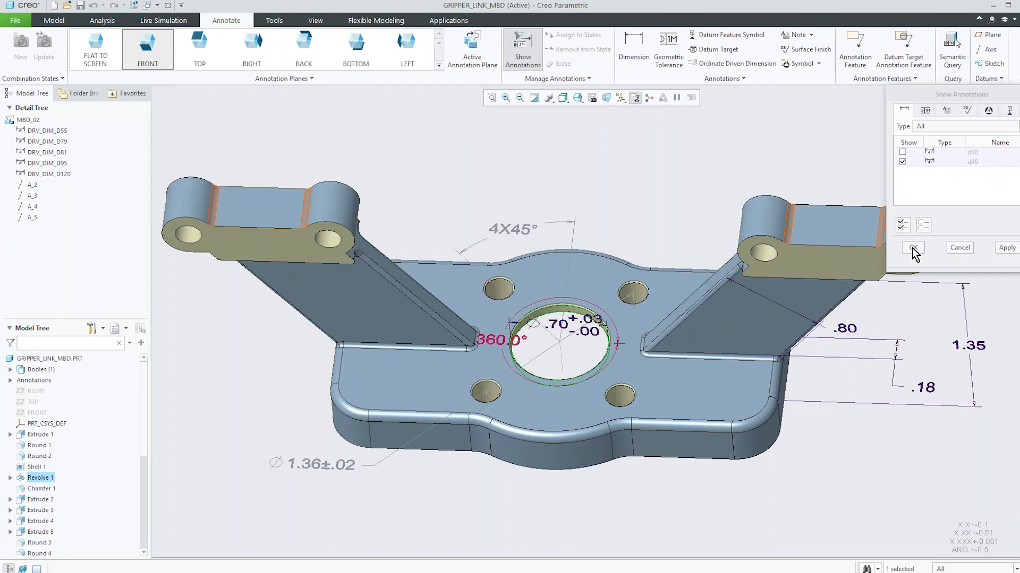
left_click(911, 247)
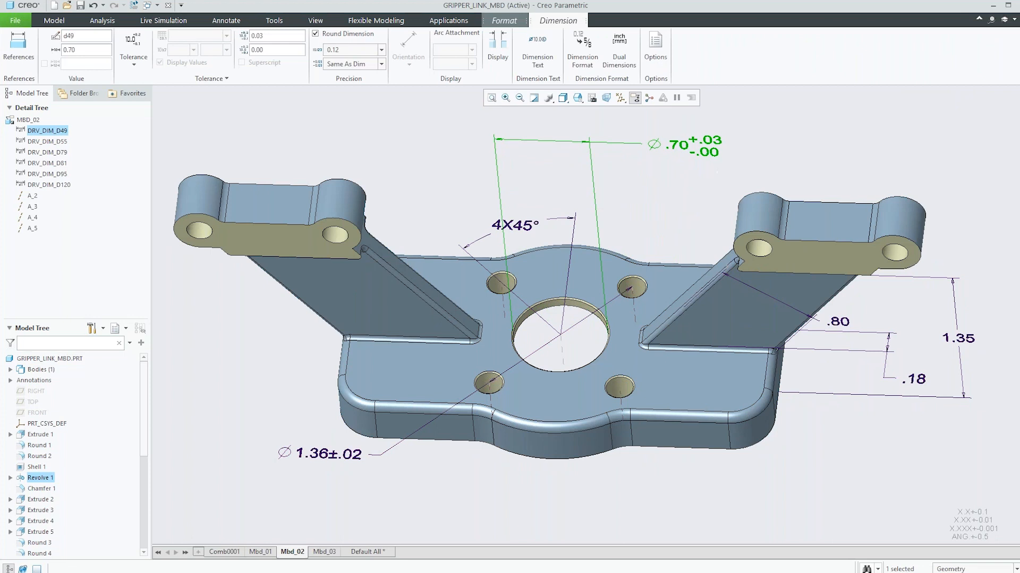
Attach a perpendicularity tolerance of .003 at MMC referencing datum A to the Ø.70 hole dimension
left_click(225, 21)
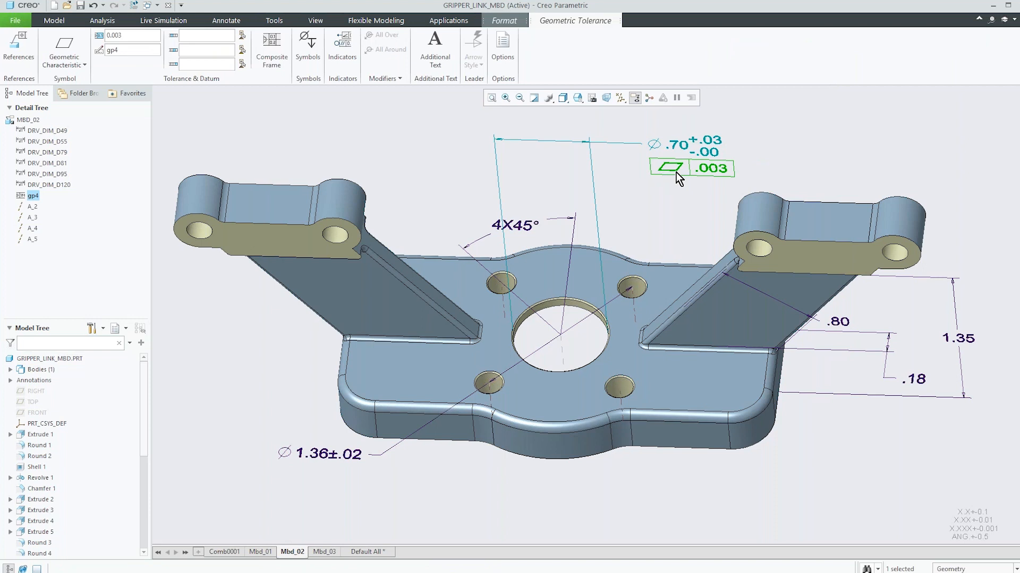
left_click(62, 46)
type("A")
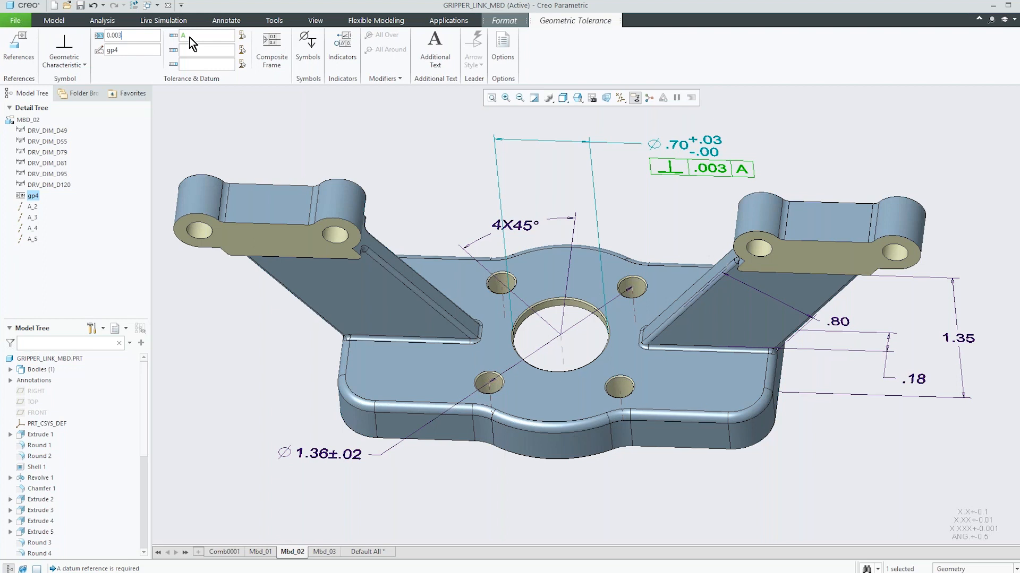
left_click(308, 49)
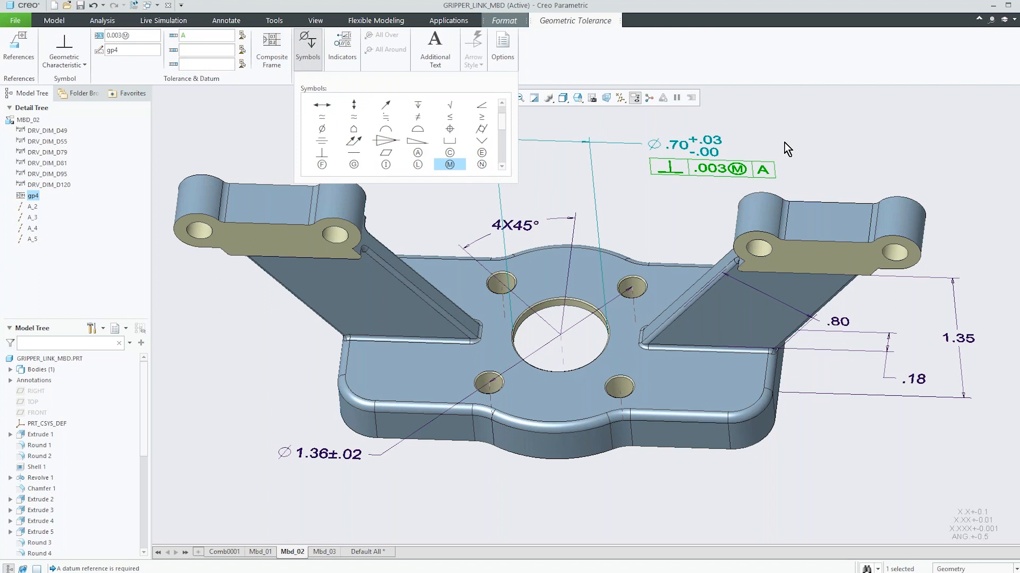
left_click(225, 20)
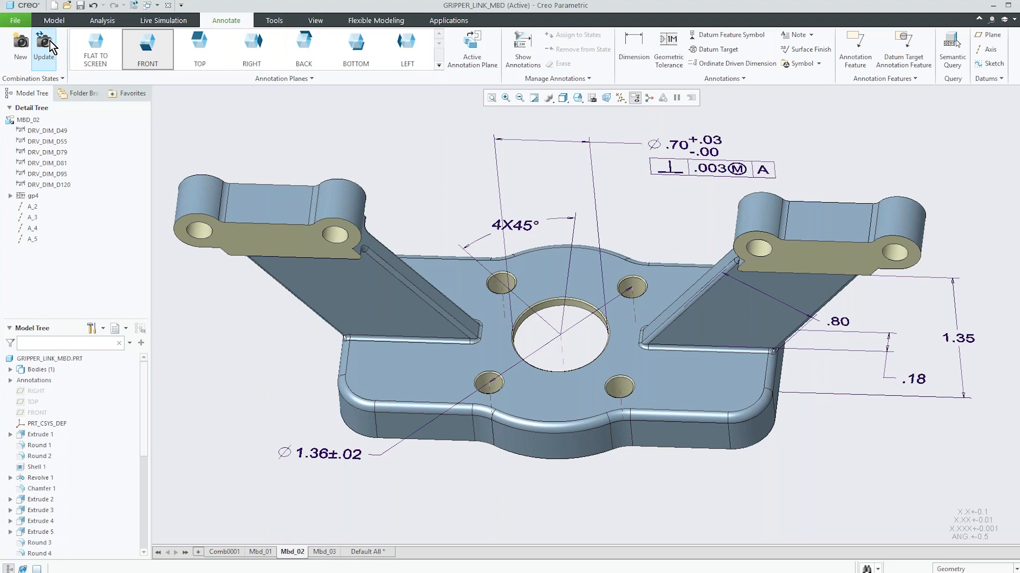
Update Mbd_02 with the new annotations, then return to the Mbd_01 state
left_click(259, 552)
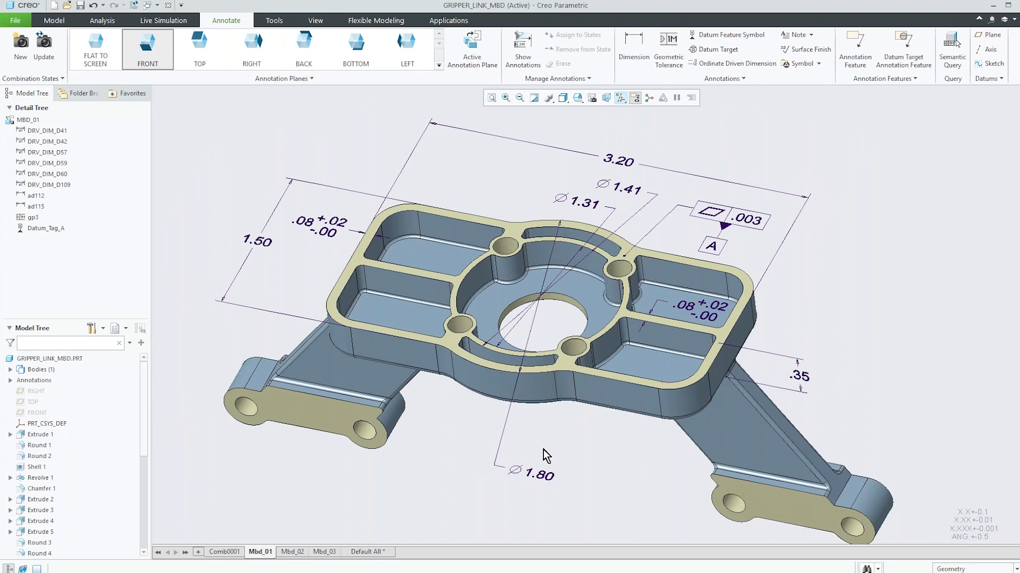
mouse_move(473, 468)
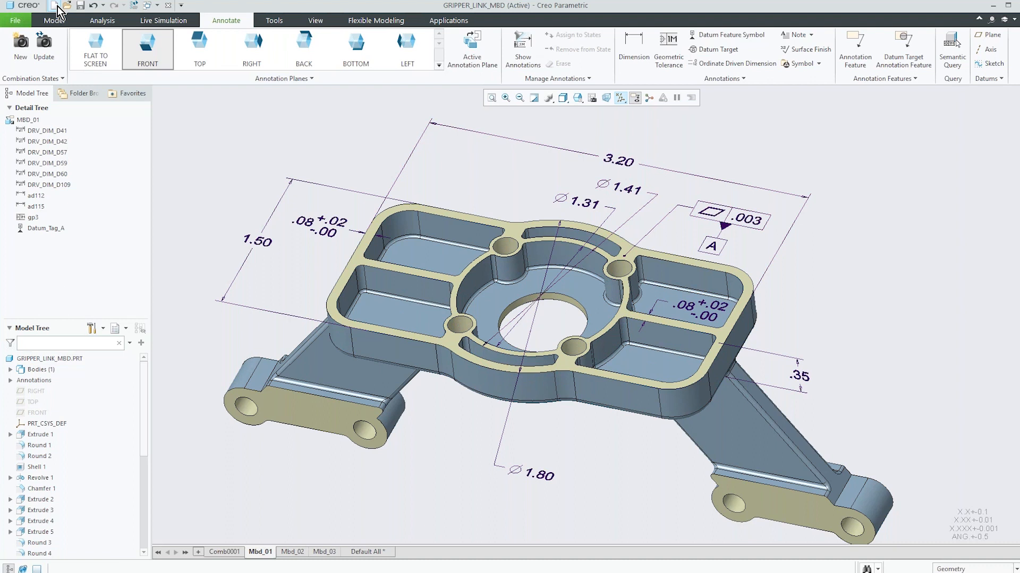
Create an empty landscape C-size drawing DRW0001 and start a general view from the sheet menu
left_click(19, 43)
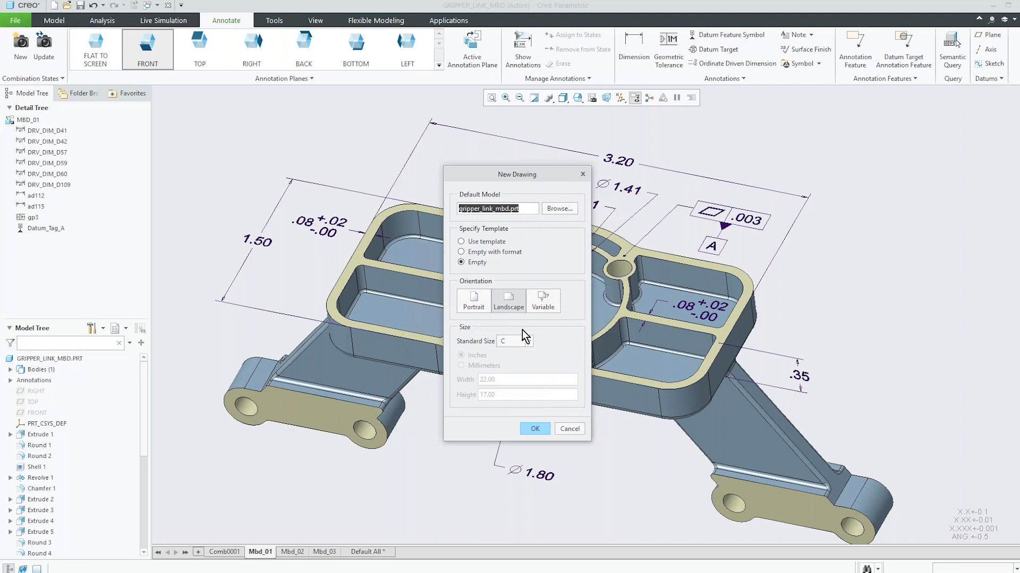
left_click(535, 428)
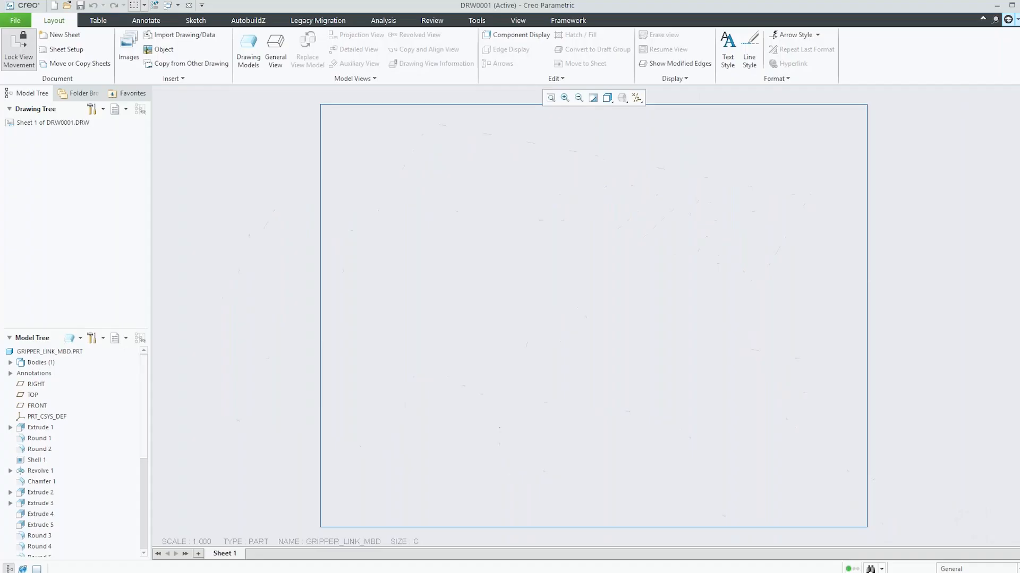
right_click(564, 325)
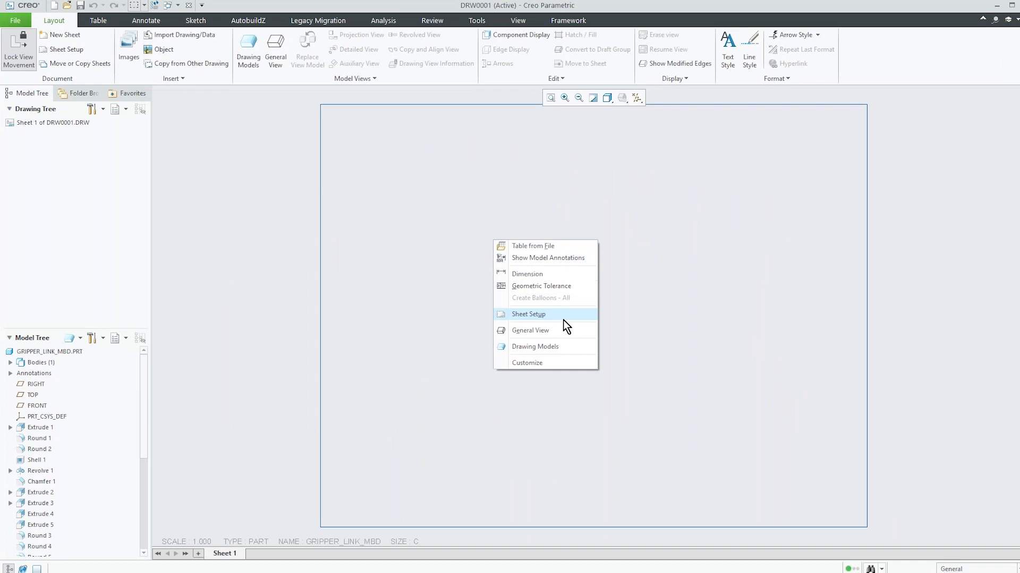
left_click(530, 330)
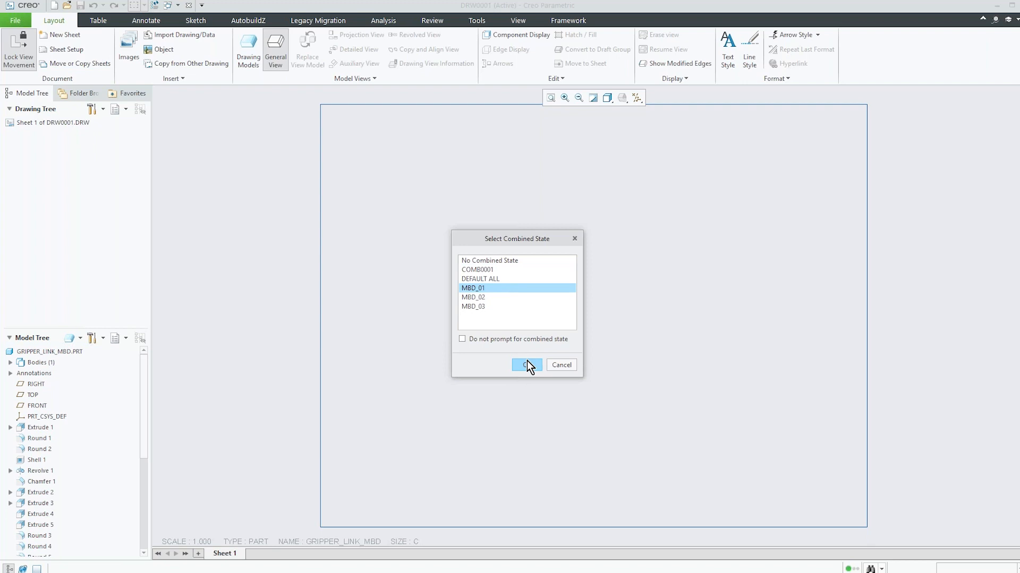
Place a front general view using MBD_01, oriented by Front/Bottom geometry references, at scale 2
left_click(524, 365)
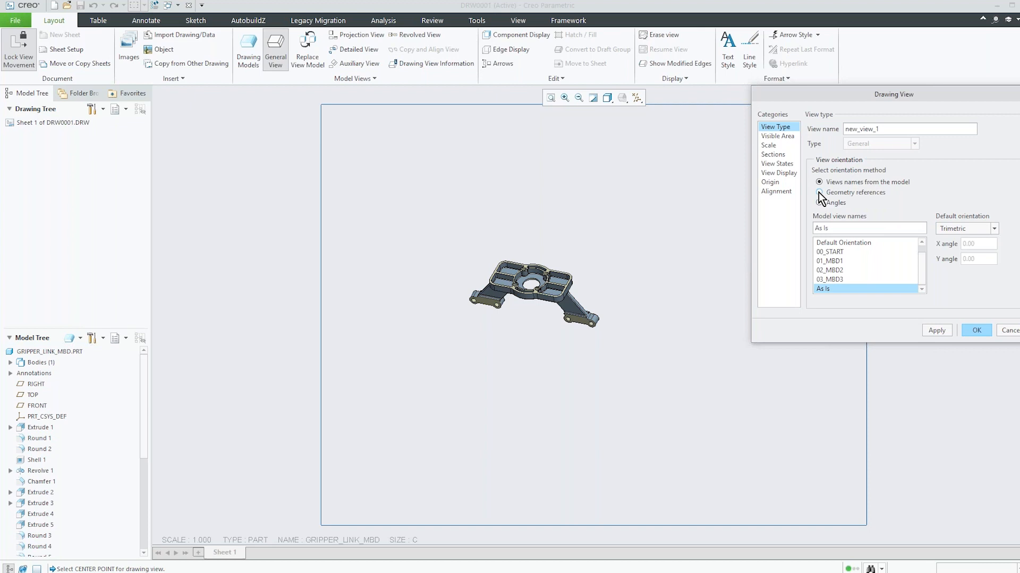
left_click(819, 192)
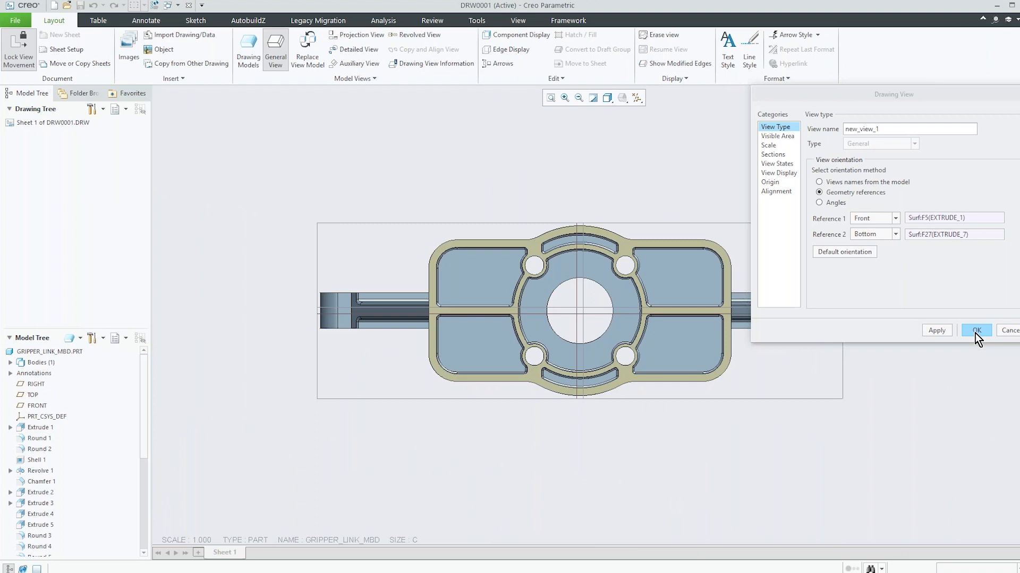
left_click(975, 330)
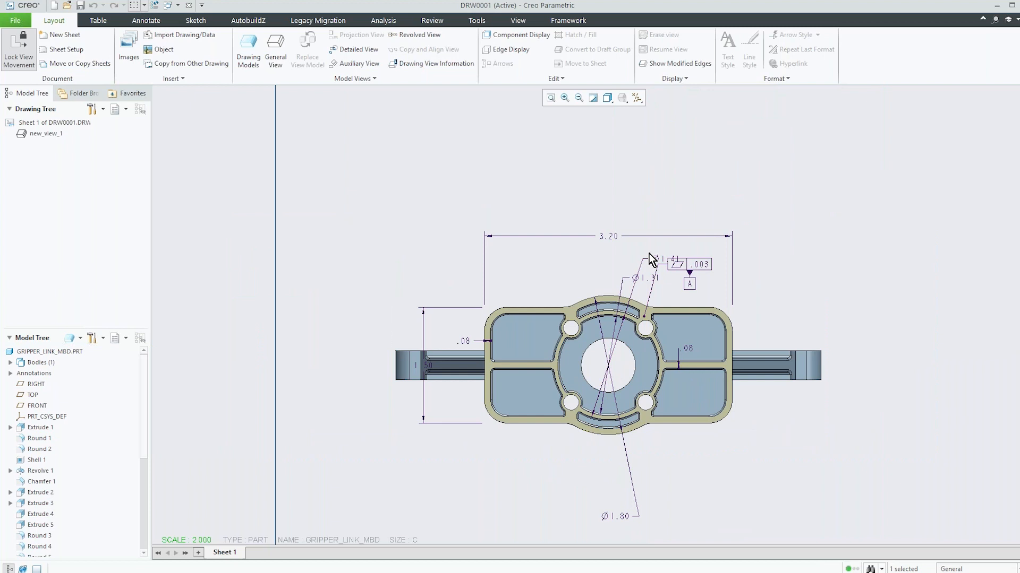
left_click(650, 259)
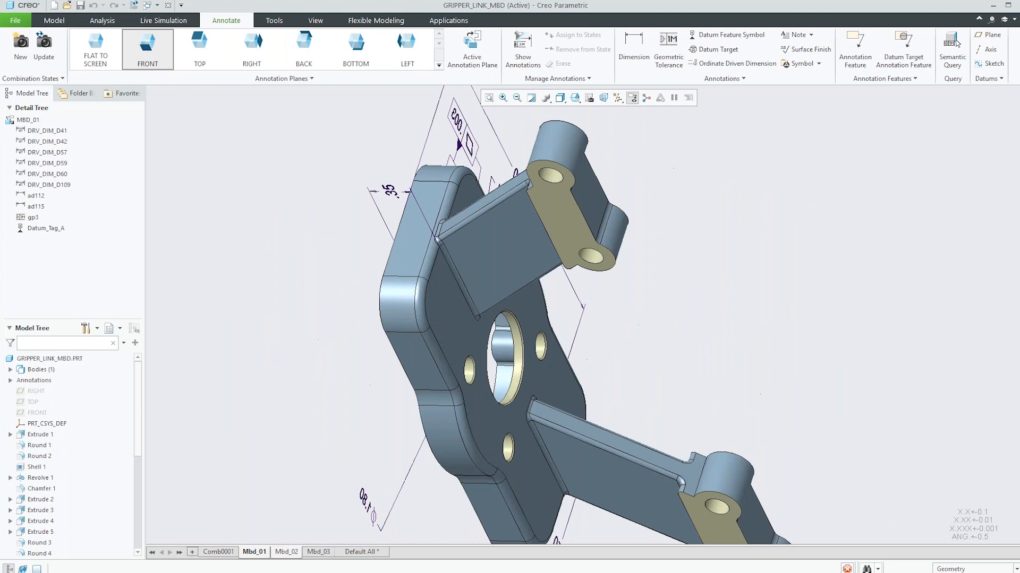
Activate the Mbd_02 state and show the small holes' Ø.20 diameter dimension d76
left_click(285, 551)
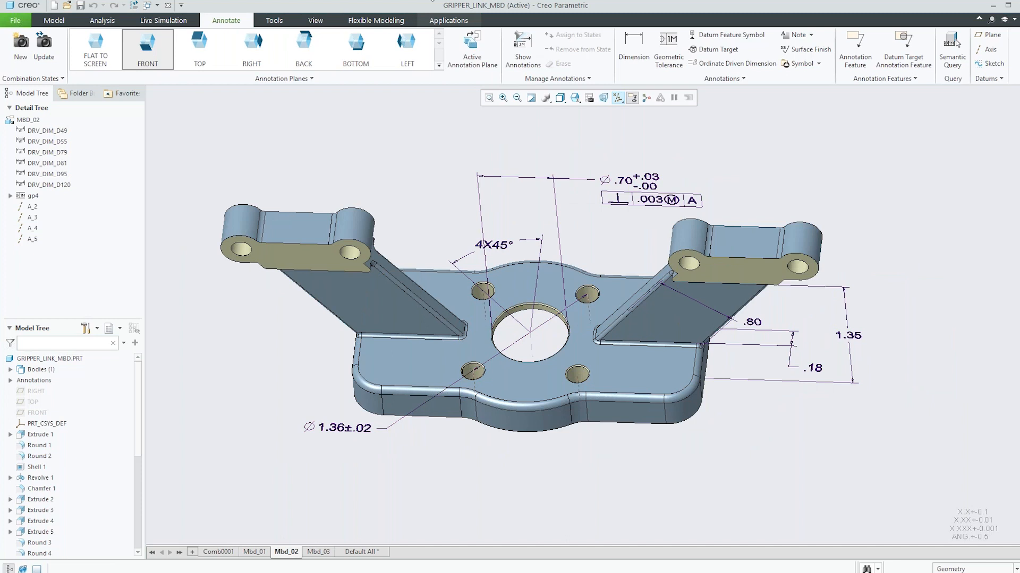
left_click(522, 43)
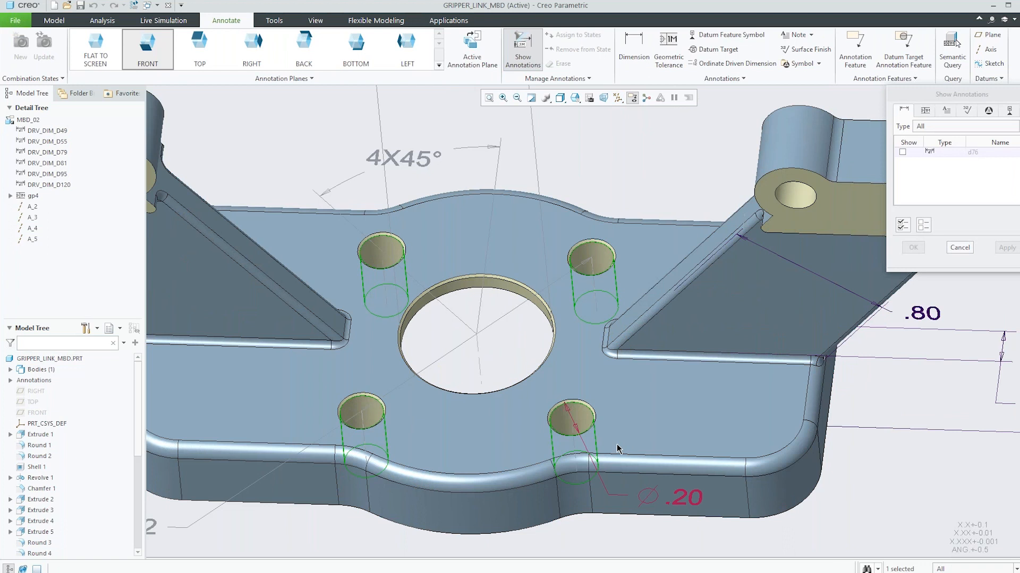
left_click(902, 151)
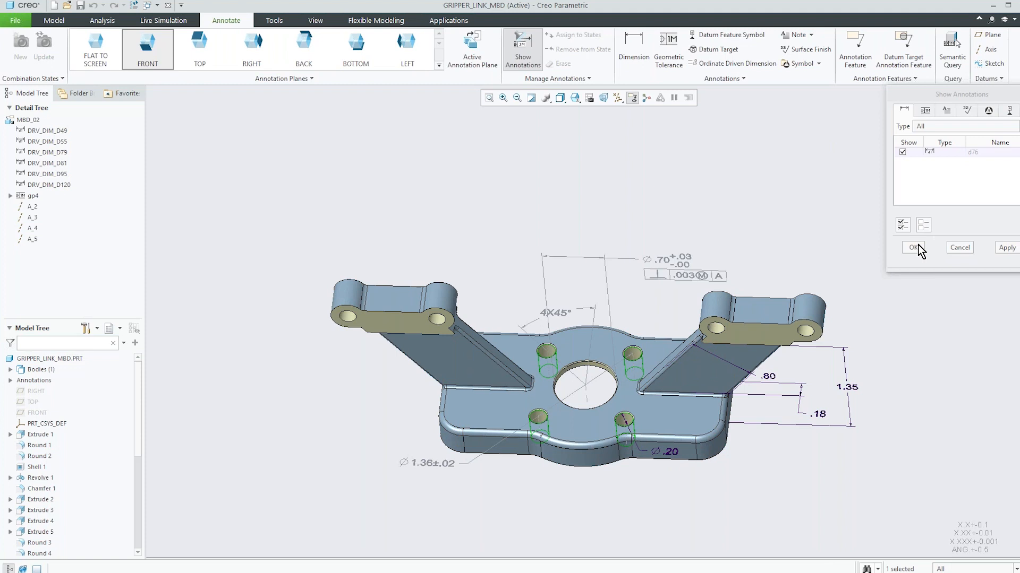
left_click(902, 151)
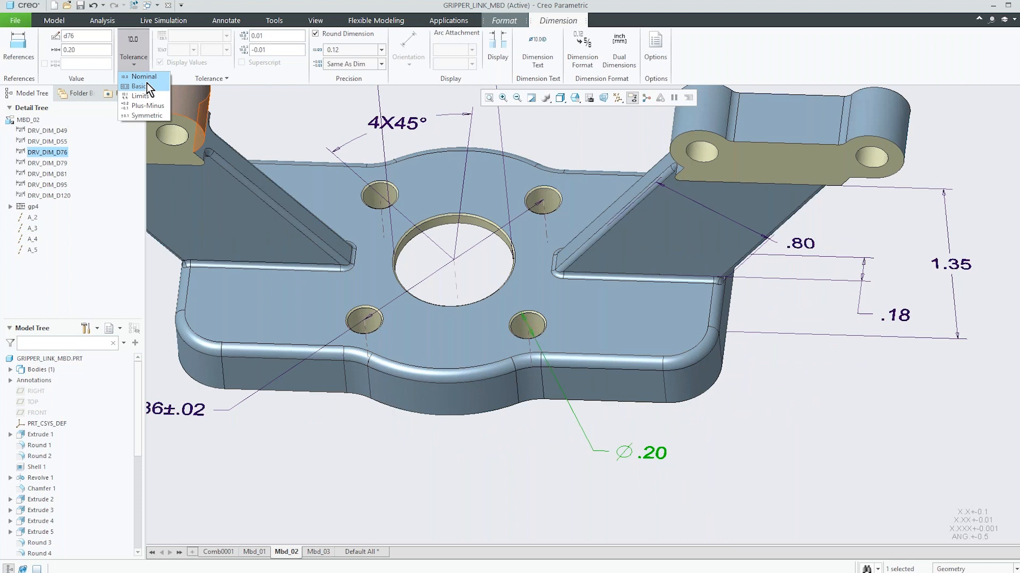
Give the Ø.20 hole dimension a plus-minus tolerance of +.01/-.01
left_click(149, 105)
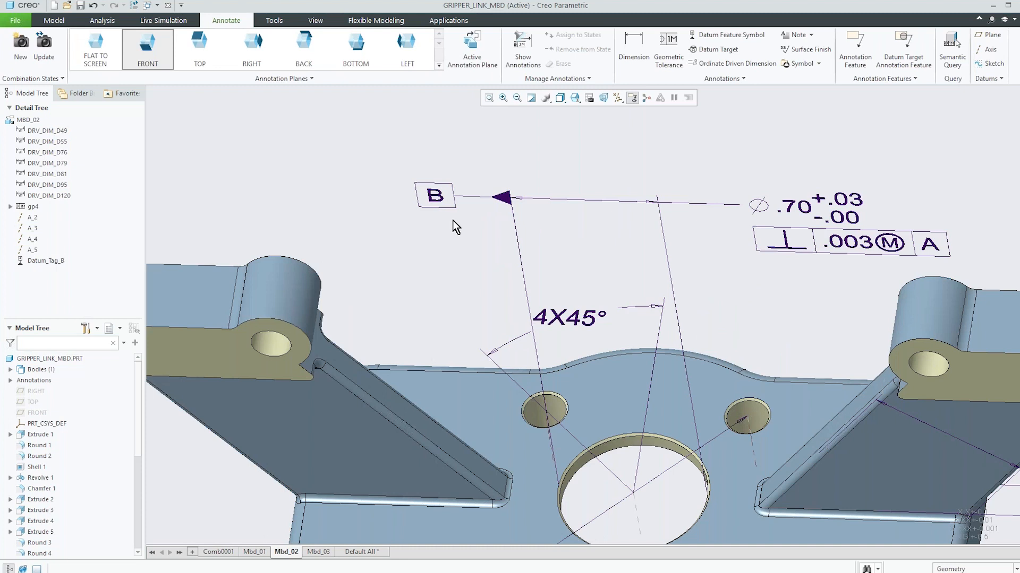
Make the Ø.20 hole tolerance a .003 MMC position control to datums A and B (MMC)
double_click(848, 243)
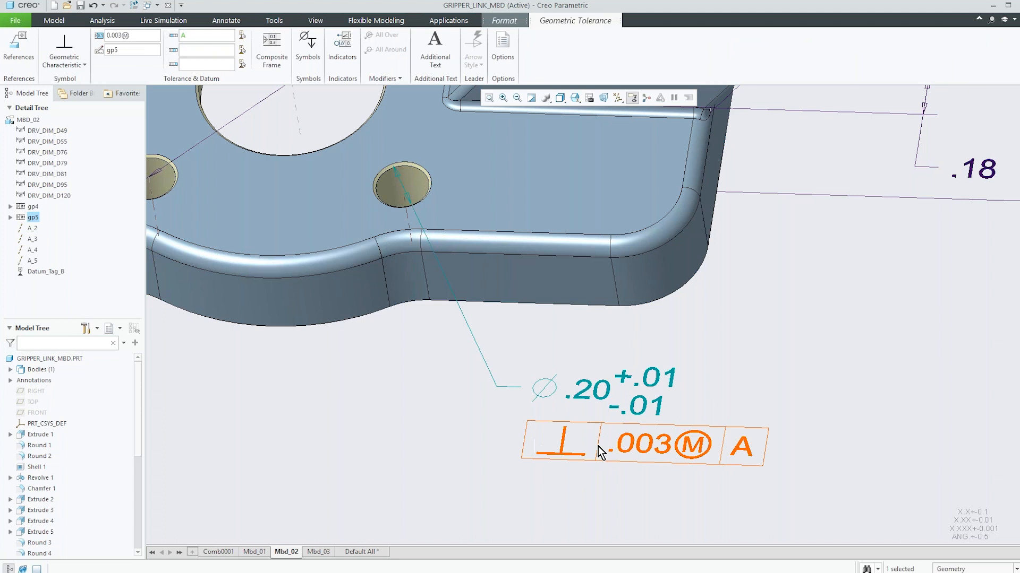
left_click(64, 49)
type("BⓂ")
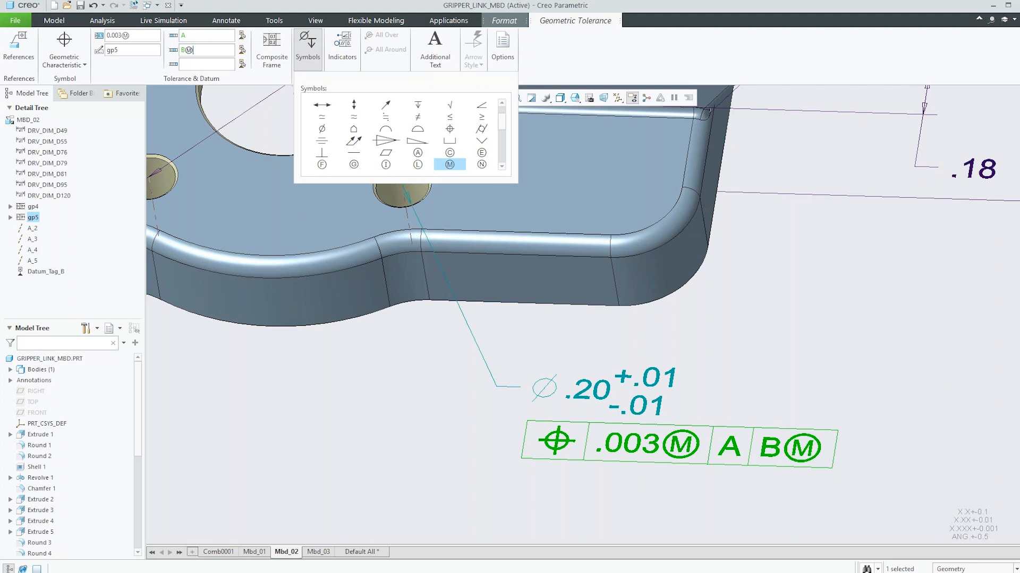
left_click(448, 164)
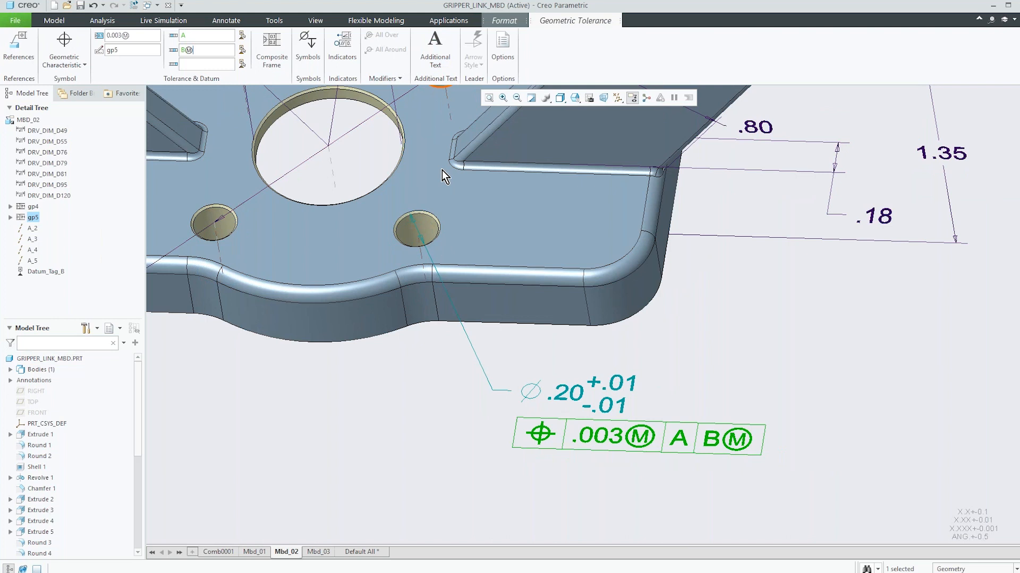
left_click(434, 49)
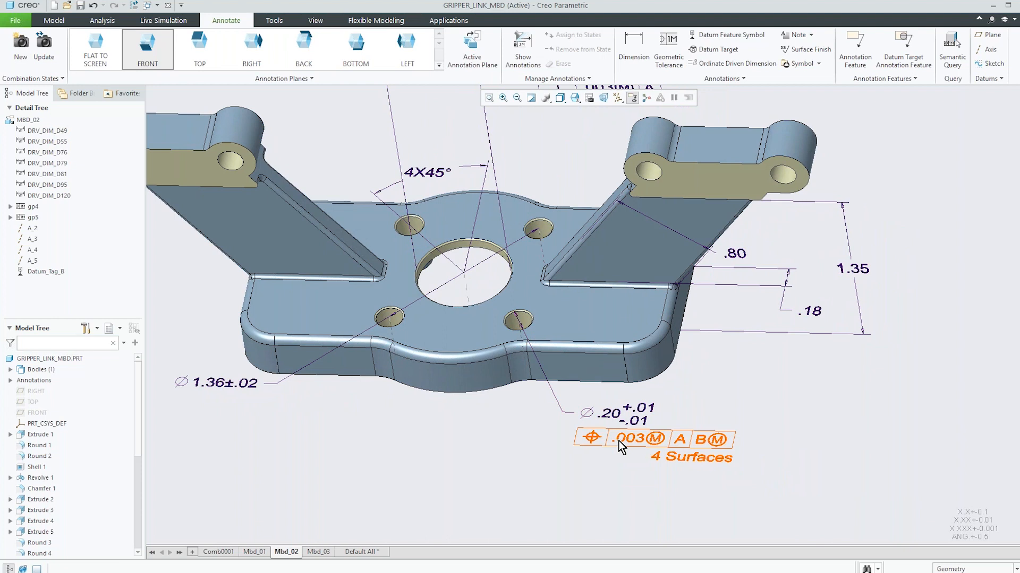
Add another Extrude 6 hole surface as a reference of the .003 position tolerance gp5
double_click(637, 439)
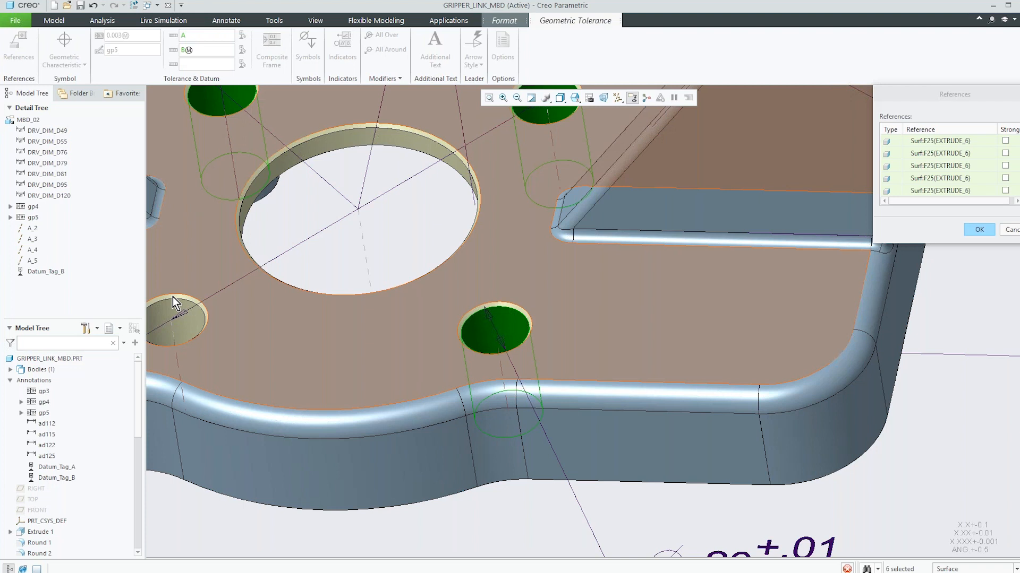
left_click(514, 351)
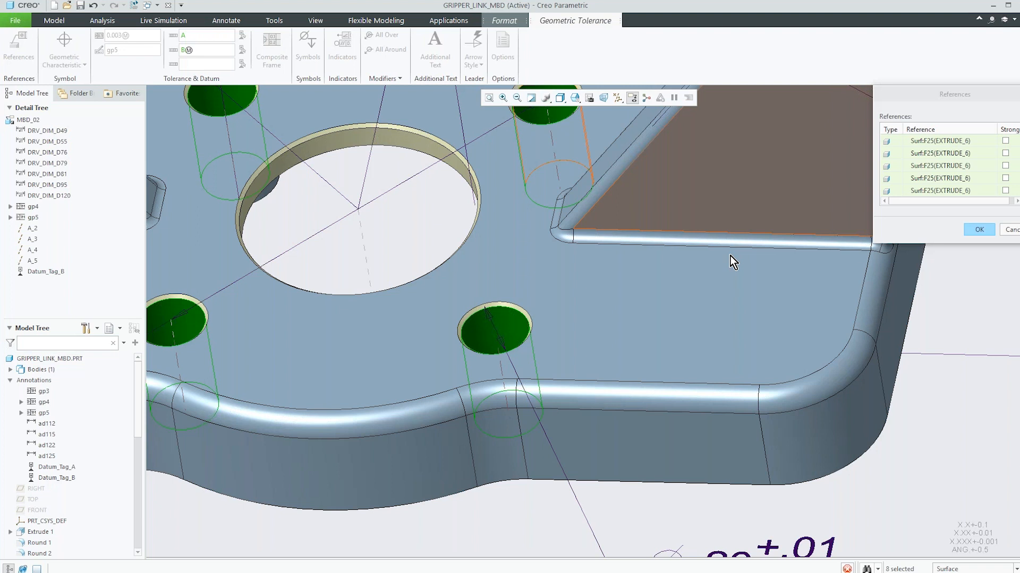
In Mbd_03, dimension 5.50 between the outer ear holes using Max arc attachment on both ends
left_click(318, 551)
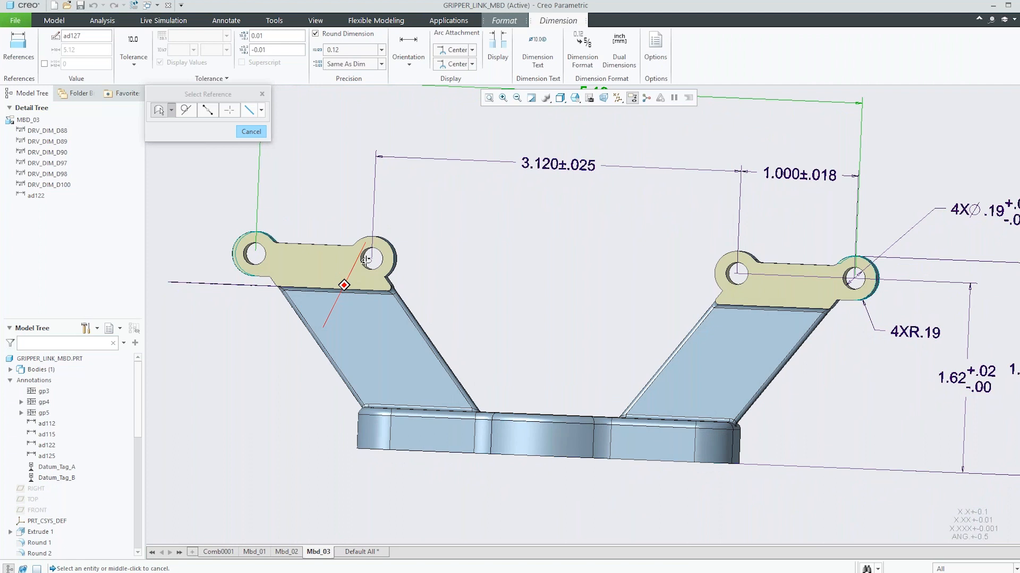
left_click(471, 50)
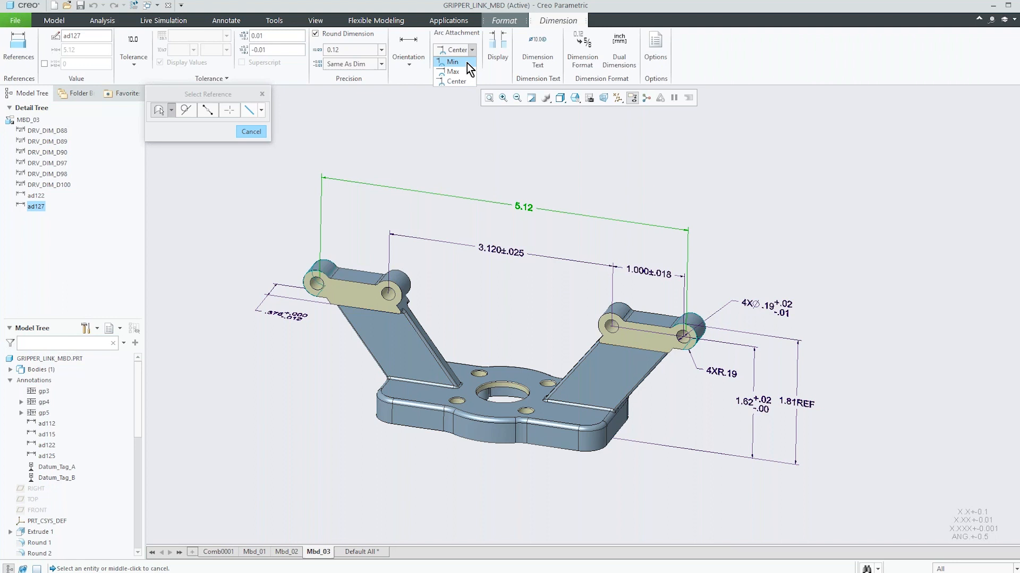
left_click(453, 71)
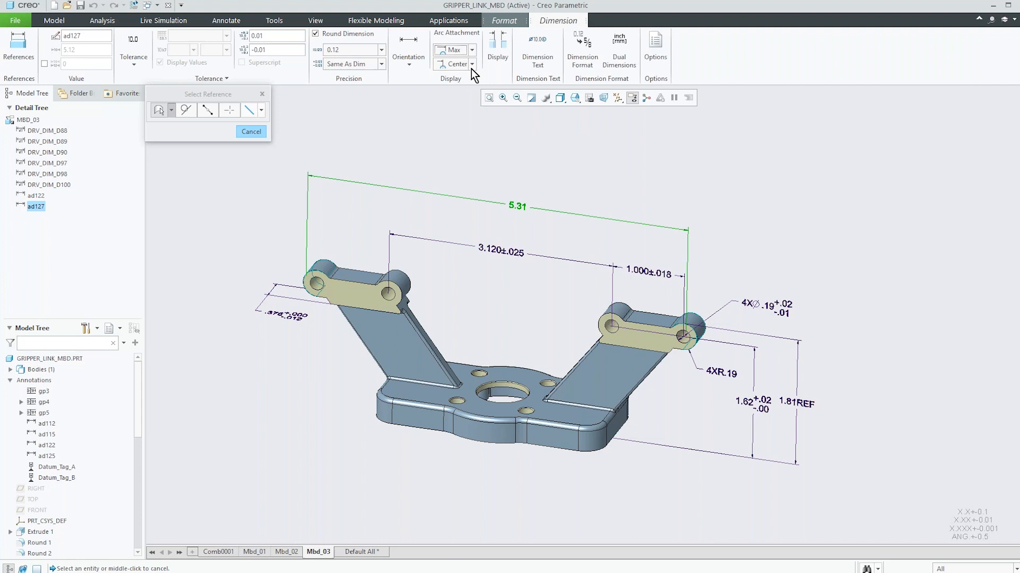
left_click(453, 64)
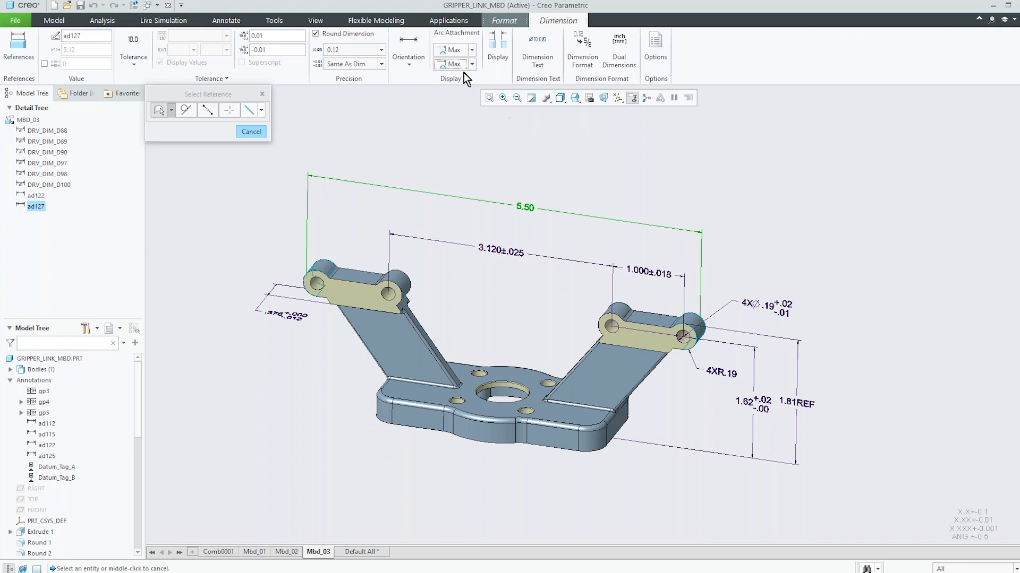
left_click(537, 56)
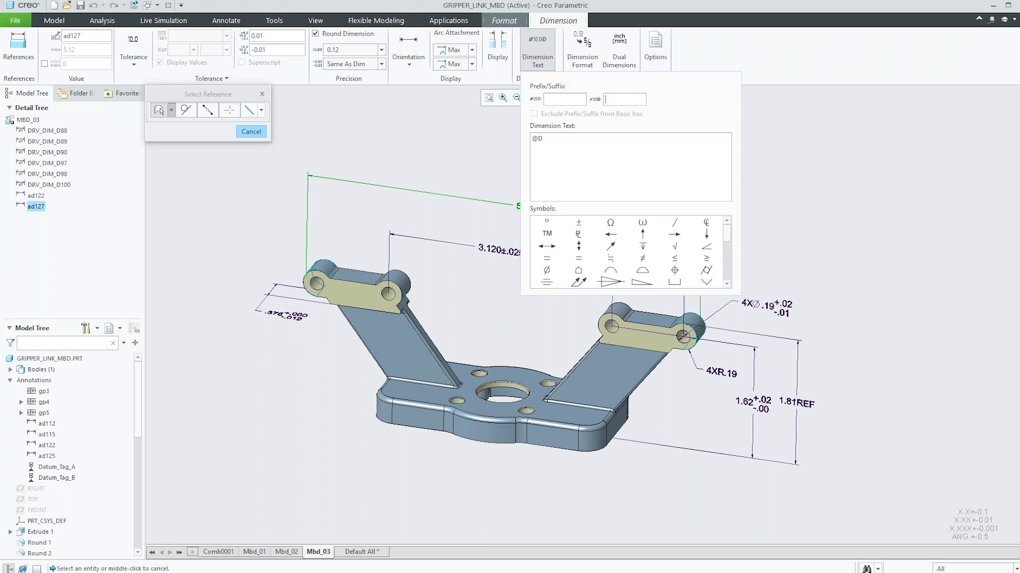
Add the REF suffix so the overall dimension reads 5.50 REF
left_click(225, 20)
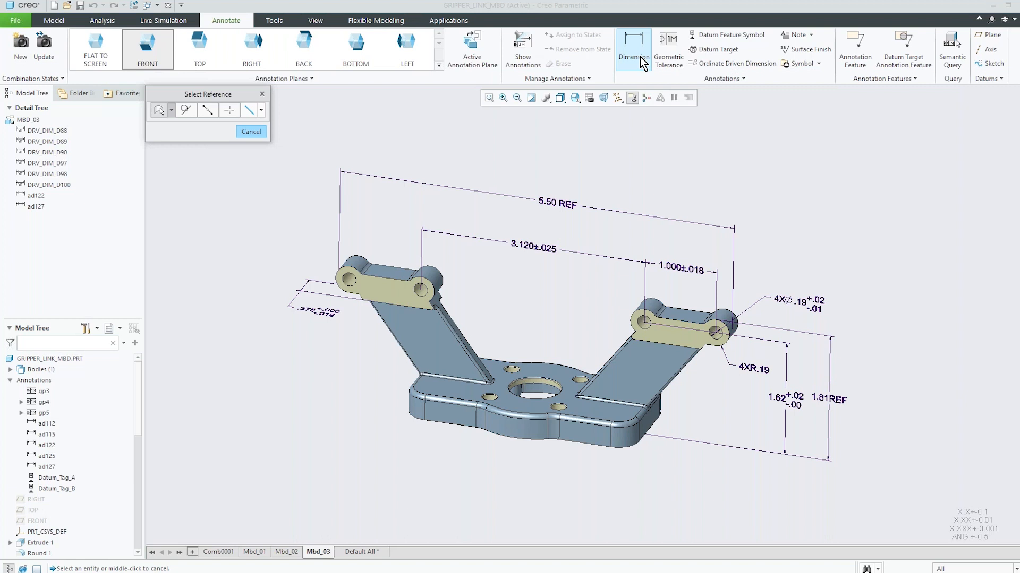
mouse_move(633, 49)
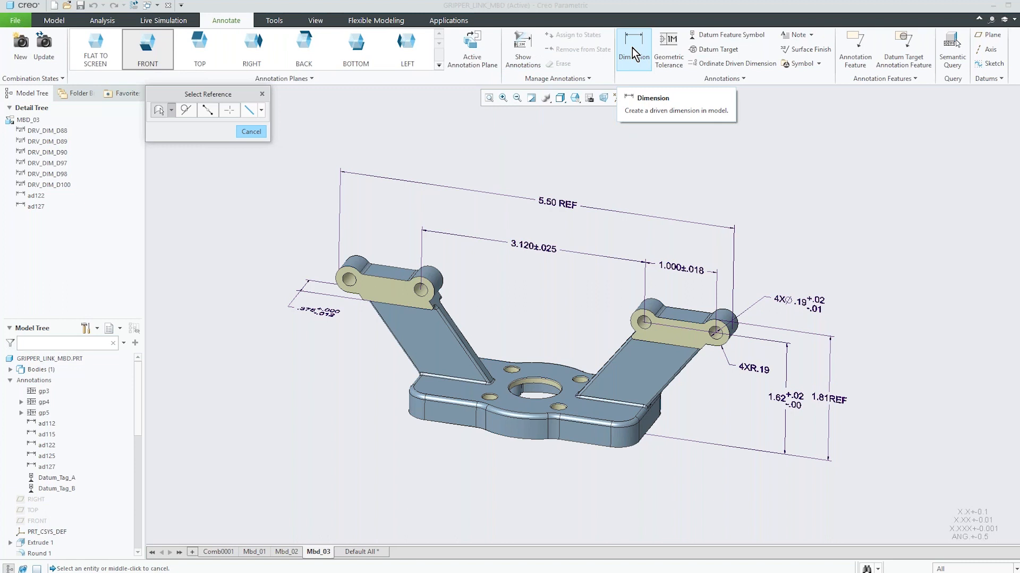
mouse_move(801, 35)
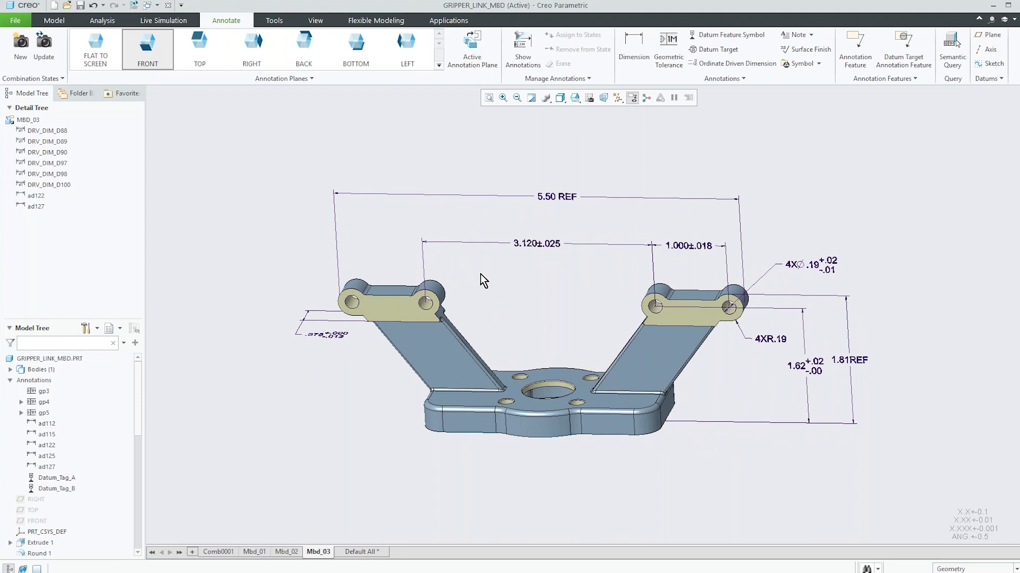
mouse_move(494, 171)
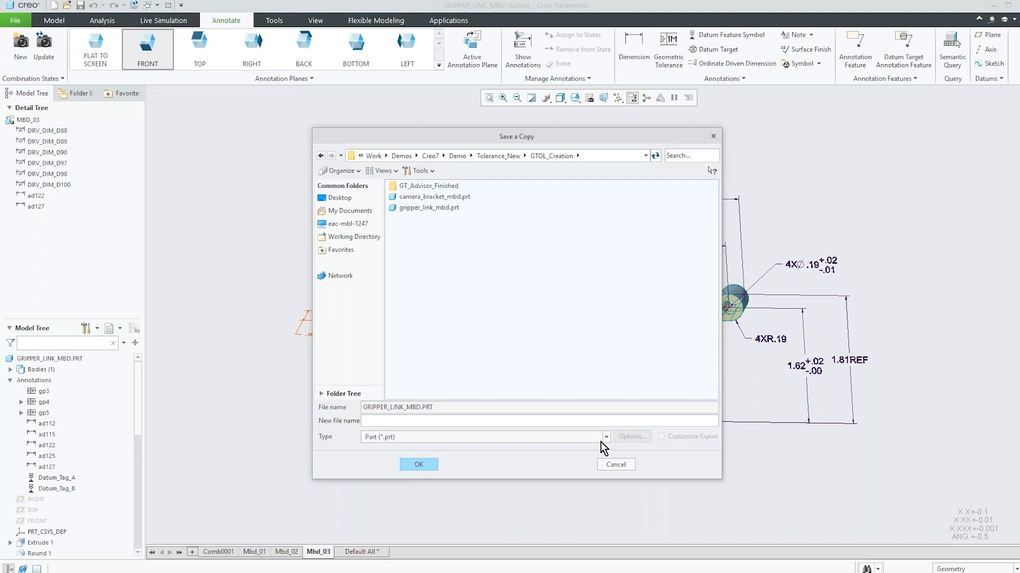
Save a STEP copy with reset export profile, overwriting gripper_link_mbd.stp on the desktop
left_click(604, 436)
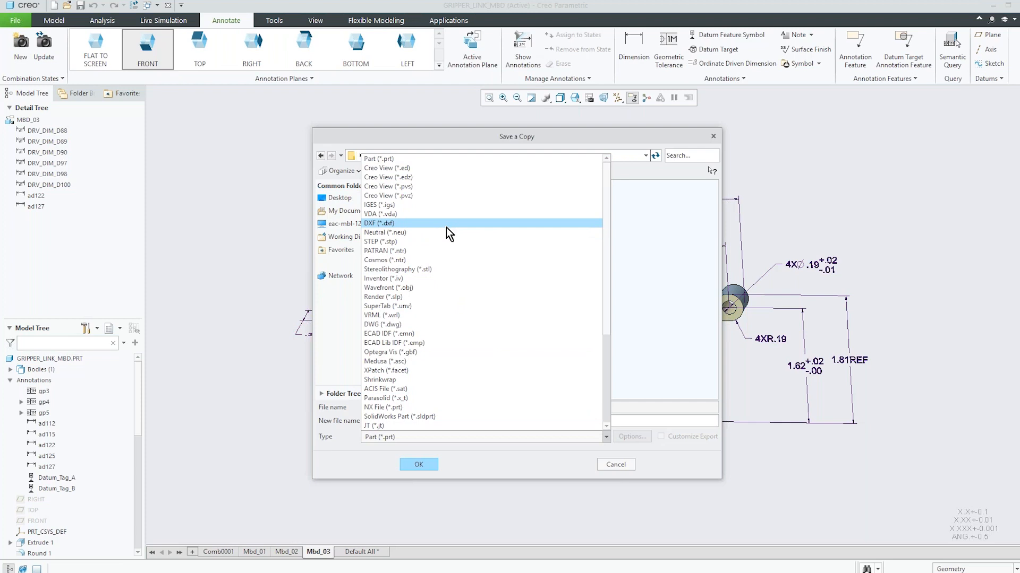
left_click(380, 241)
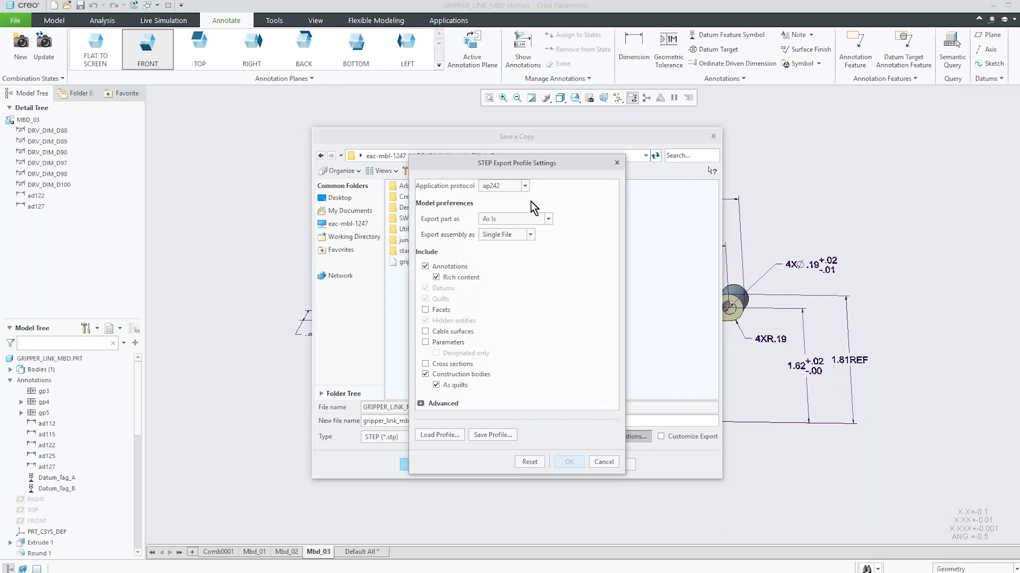
left_click(436, 277)
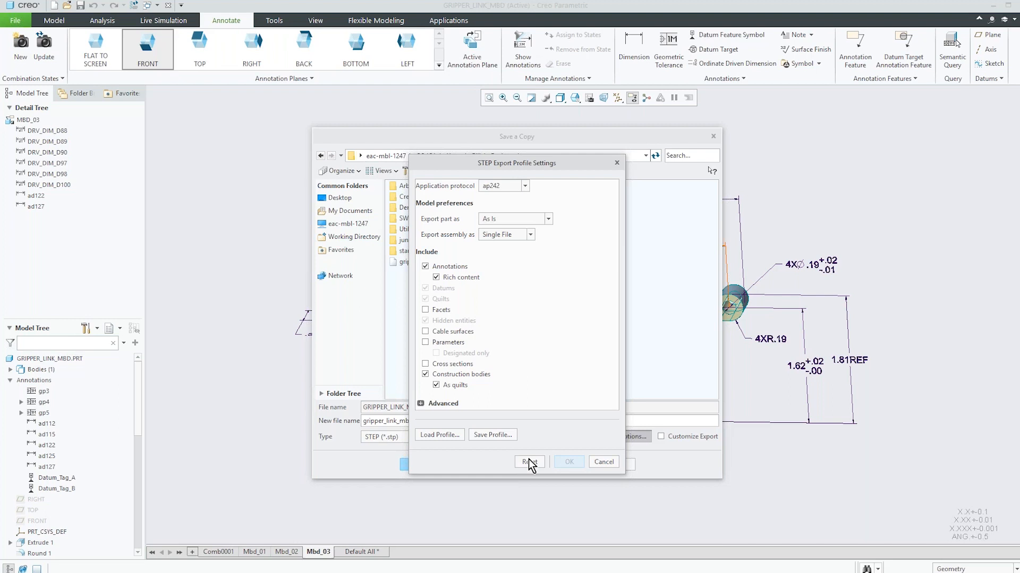
left_click(566, 462)
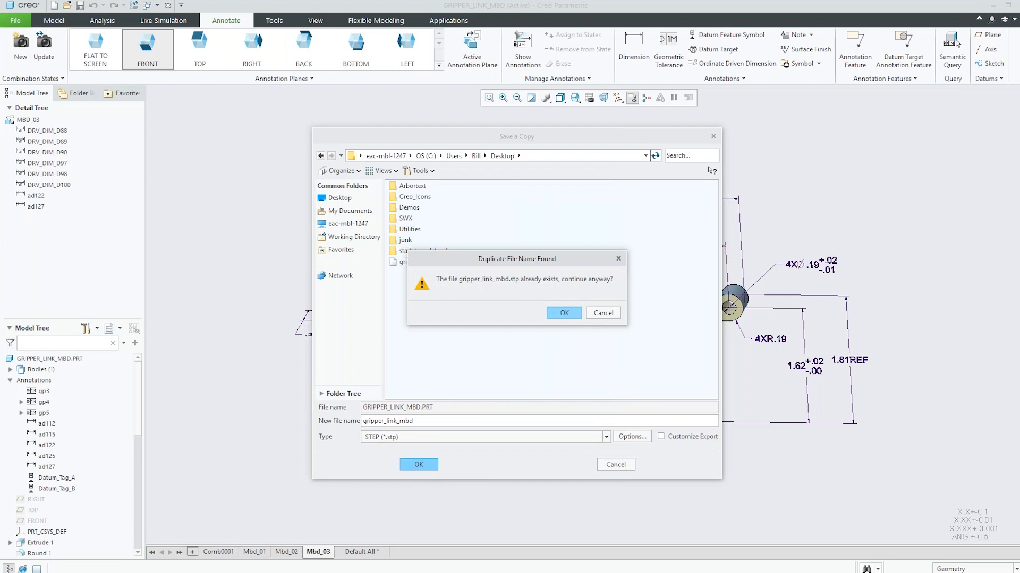
left_click(563, 312)
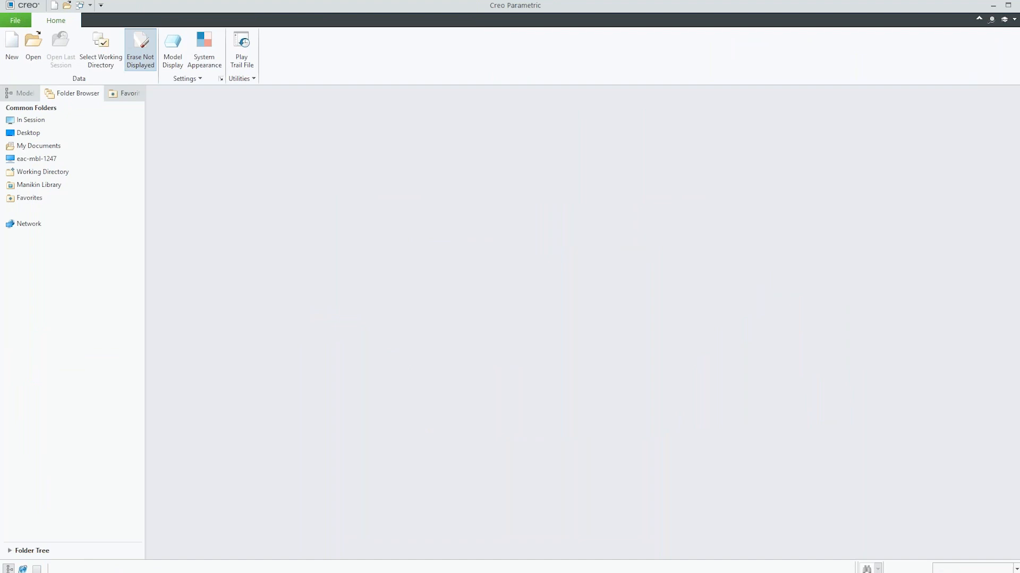
Import gripper_link_mbd.stp from the Desktop as new part PRT0001
left_click(33, 40)
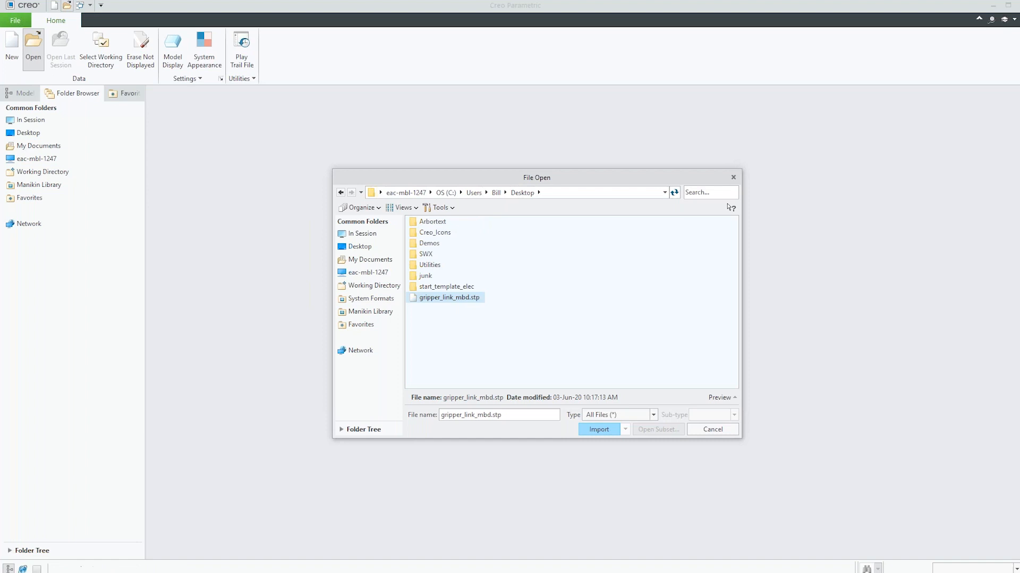
left_click(598, 429)
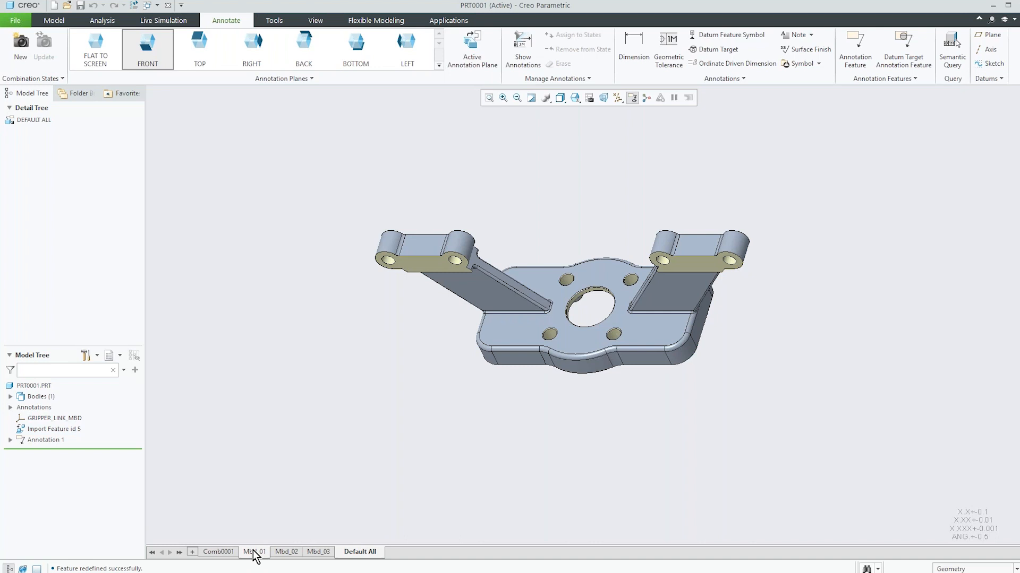
Step through Mbd_02 to Mbd_03 on the imported part to verify the 5.50 REF dimension
left_click(285, 552)
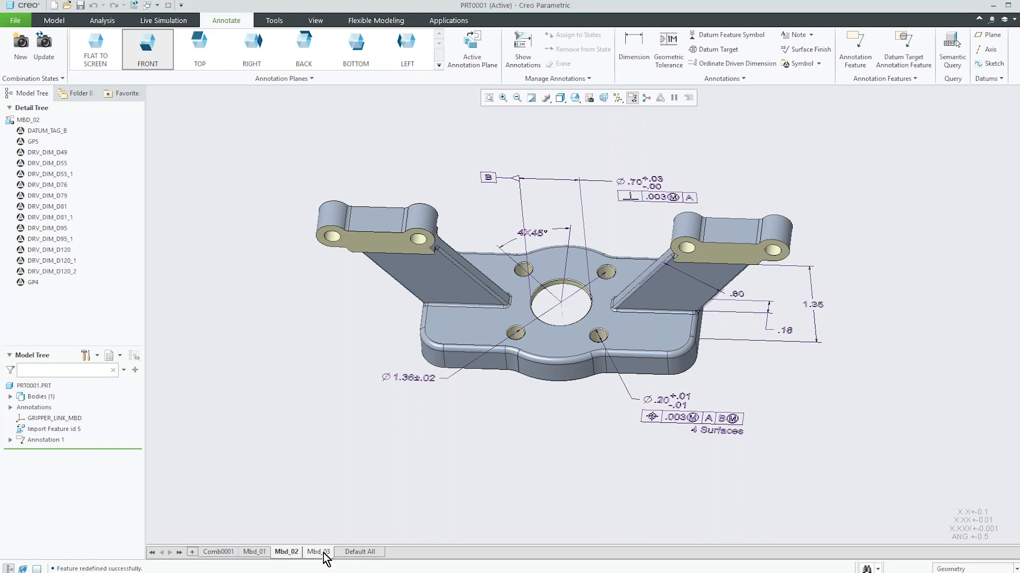
left_click(318, 553)
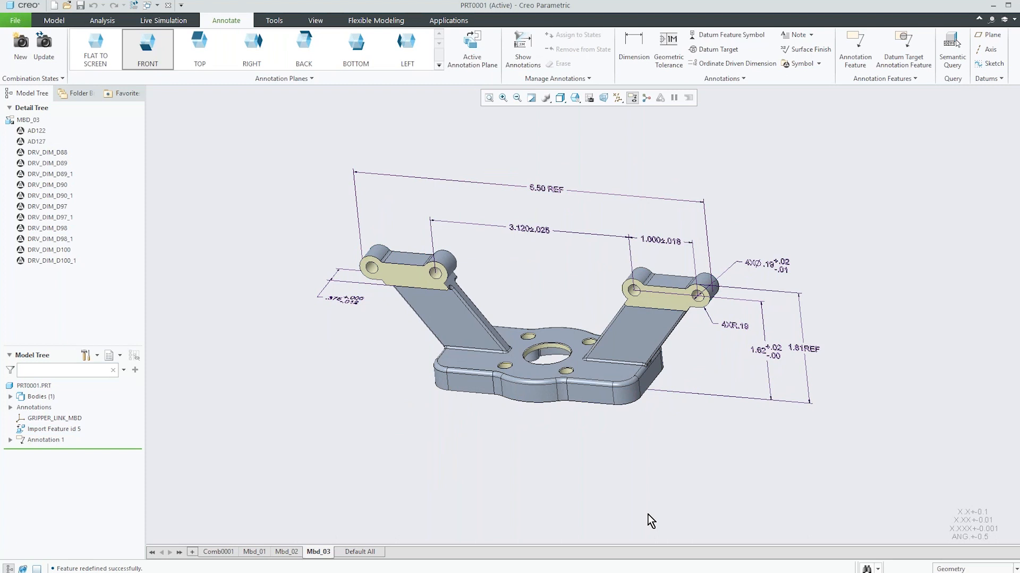
mouse_move(601, 387)
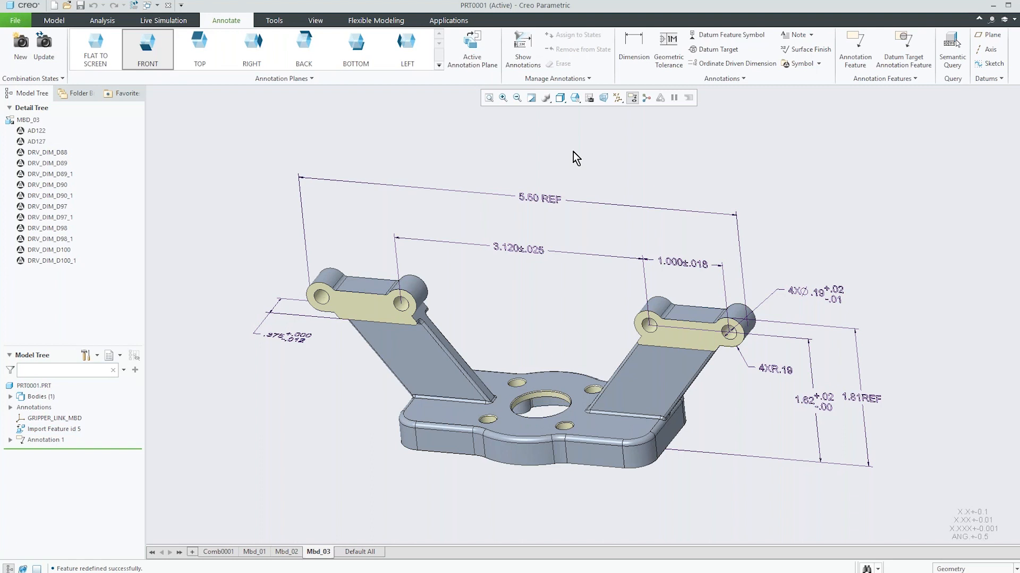
mouse_move(563, 234)
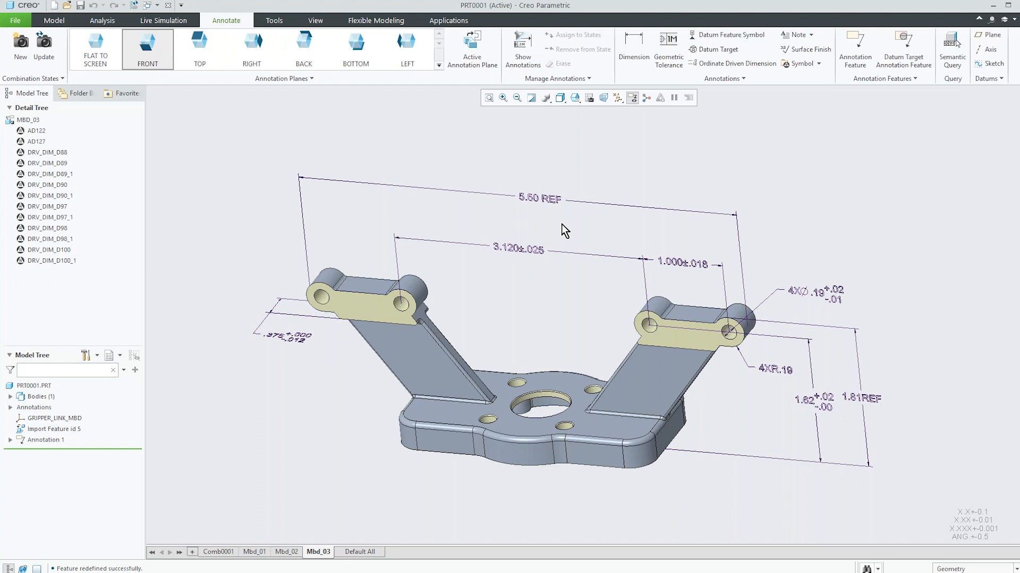
mouse_move(533, 306)
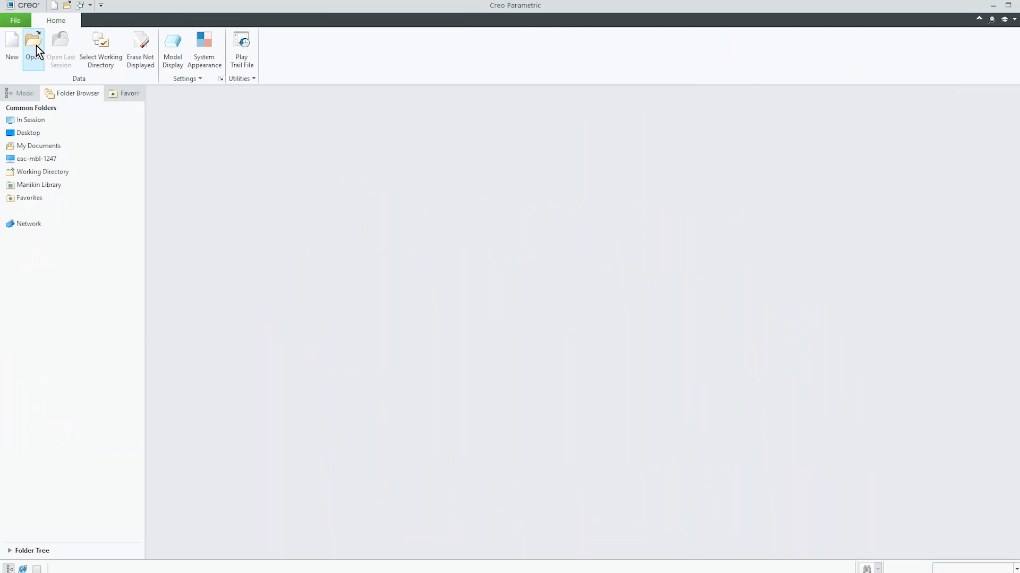
Browse for another file after closing PRT0001, leading to CAMERA_BRACKET_MBD
left_click(33, 40)
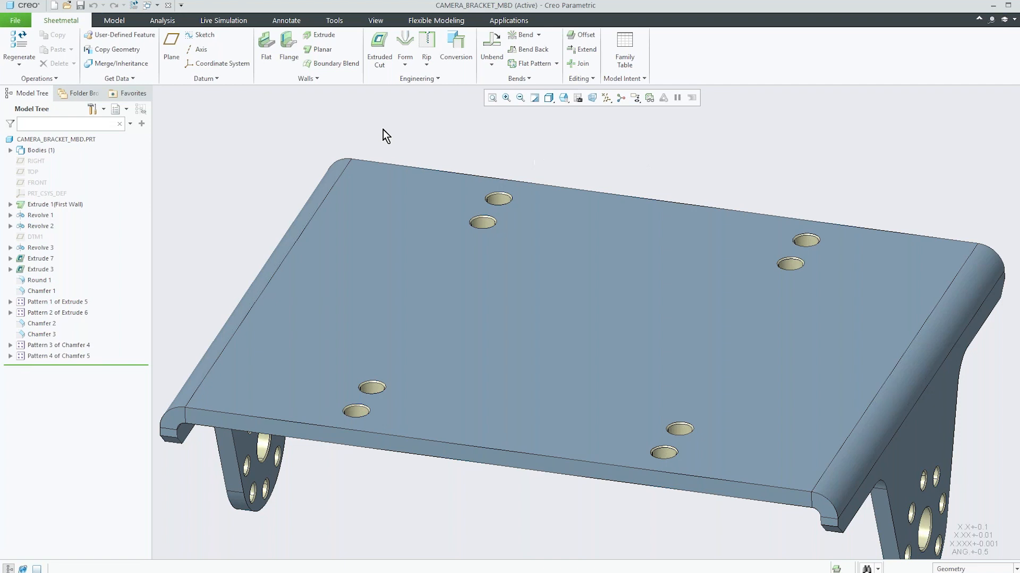
Launch GD&T Advisor on the CAMERA_BRACKET_MBD part
left_click(509, 20)
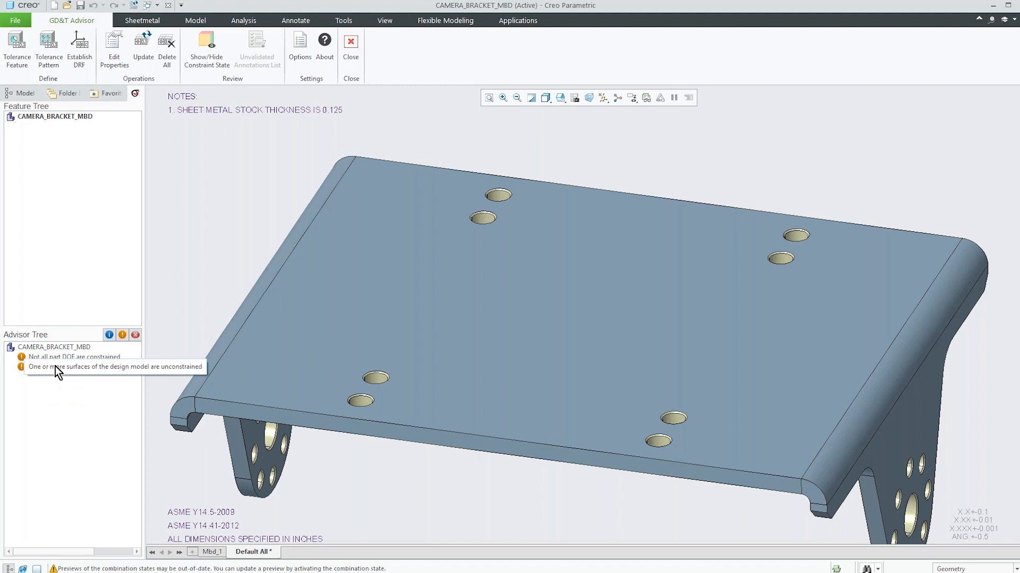
mouse_move(62, 401)
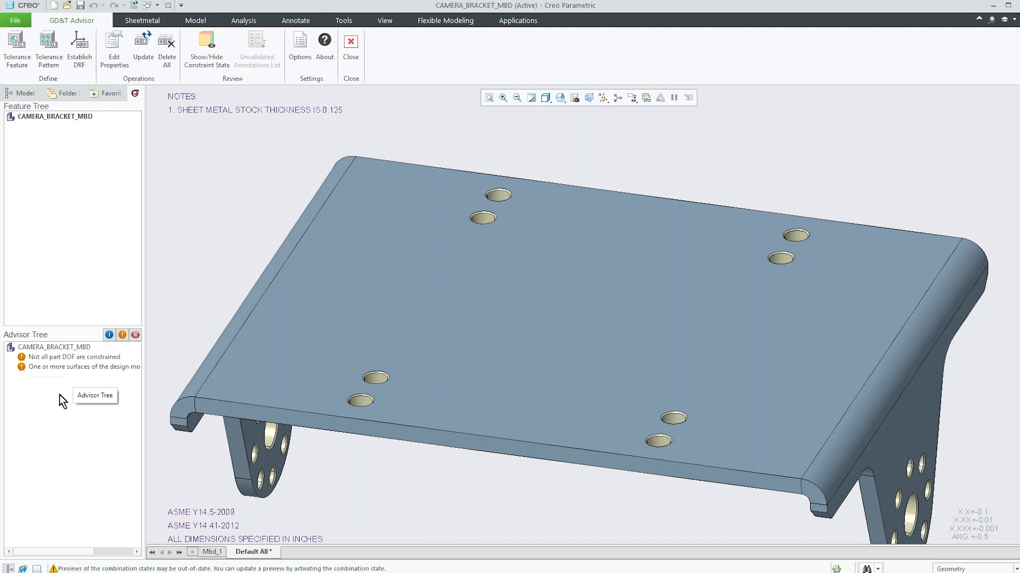
mouse_move(233, 206)
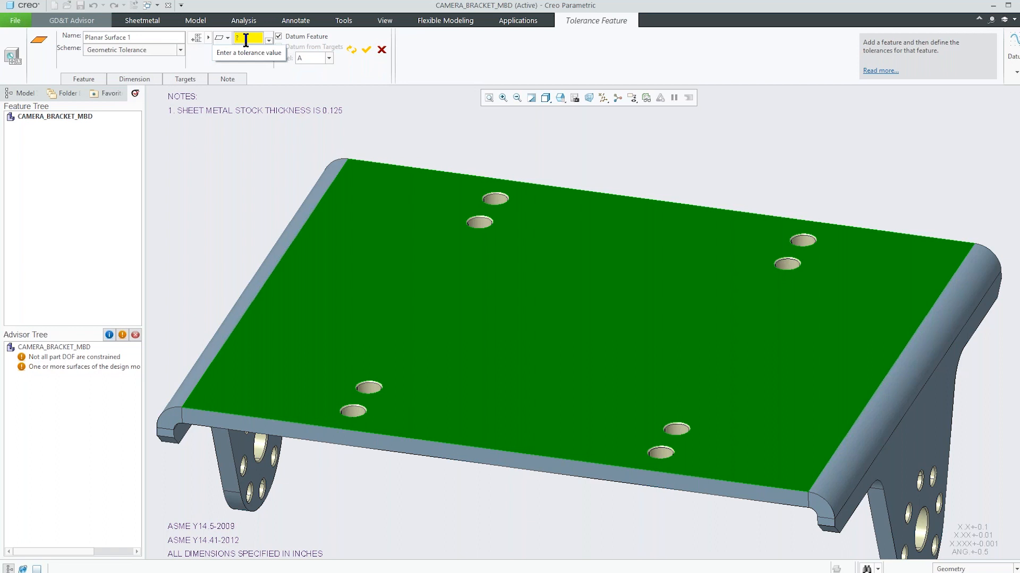
Apply a .03 flatness tolerance to the top face and confirm it as datum A
type(".03")
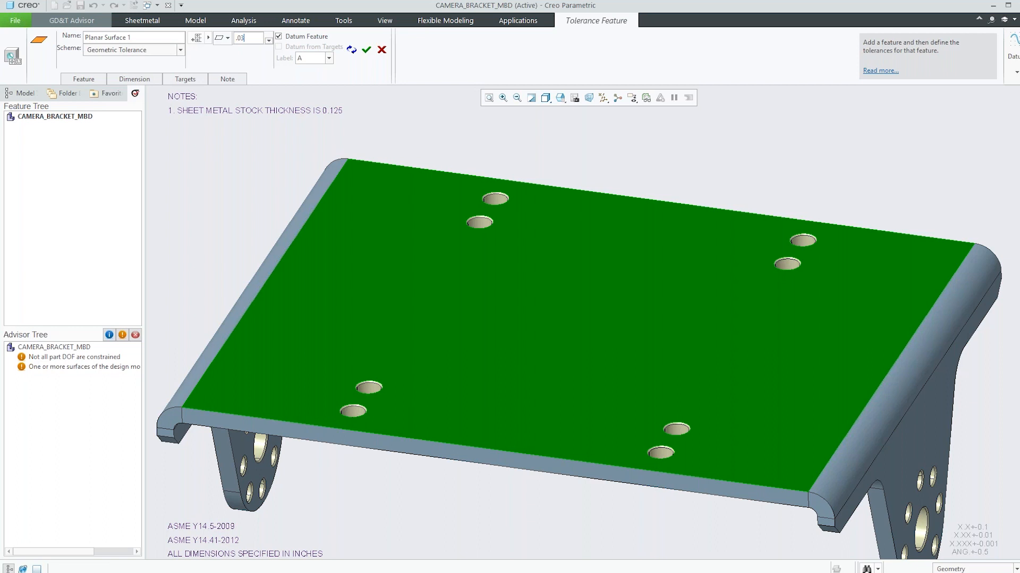
mouse_move(366, 50)
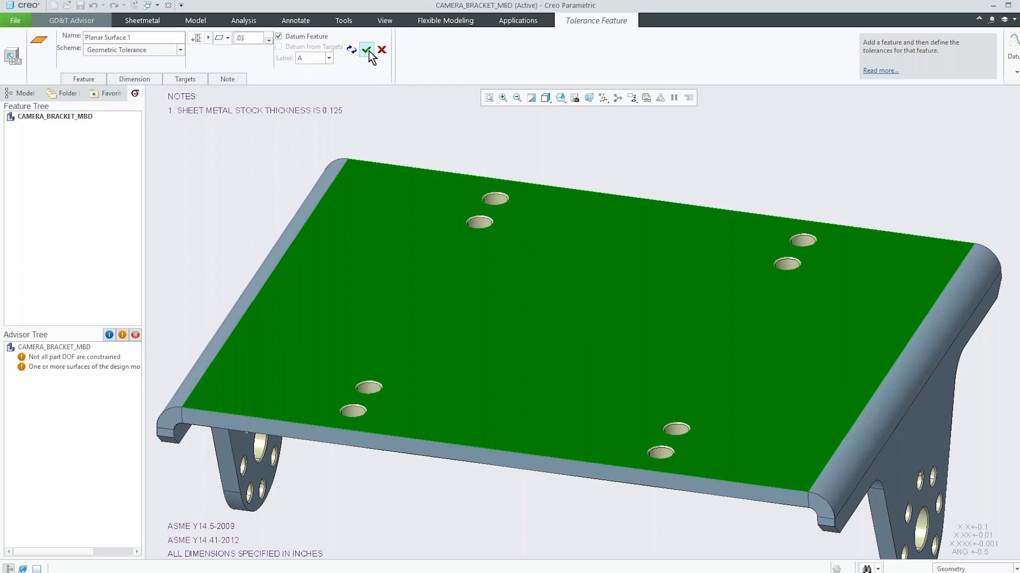
left_click(366, 50)
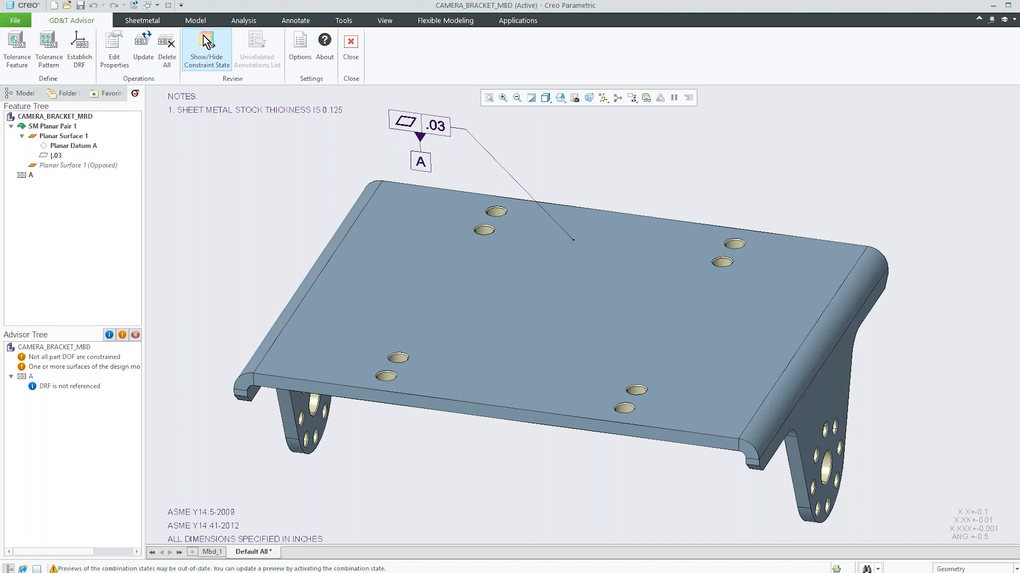
left_click(206, 49)
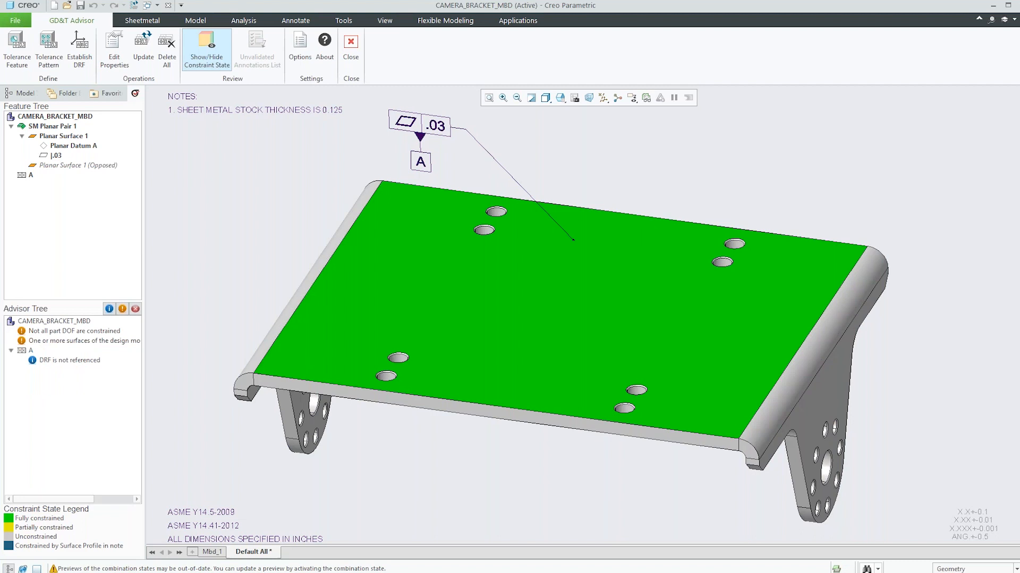
left_click(206, 50)
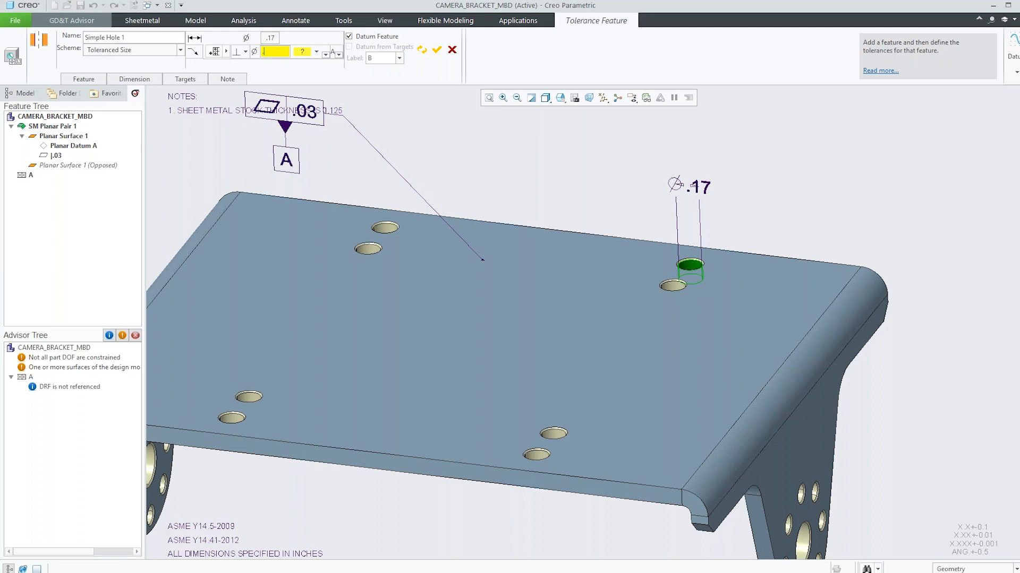
Give the Ø.17 hole a Ø.05 perpendicularity tolerance to datum A
left_click(316, 51)
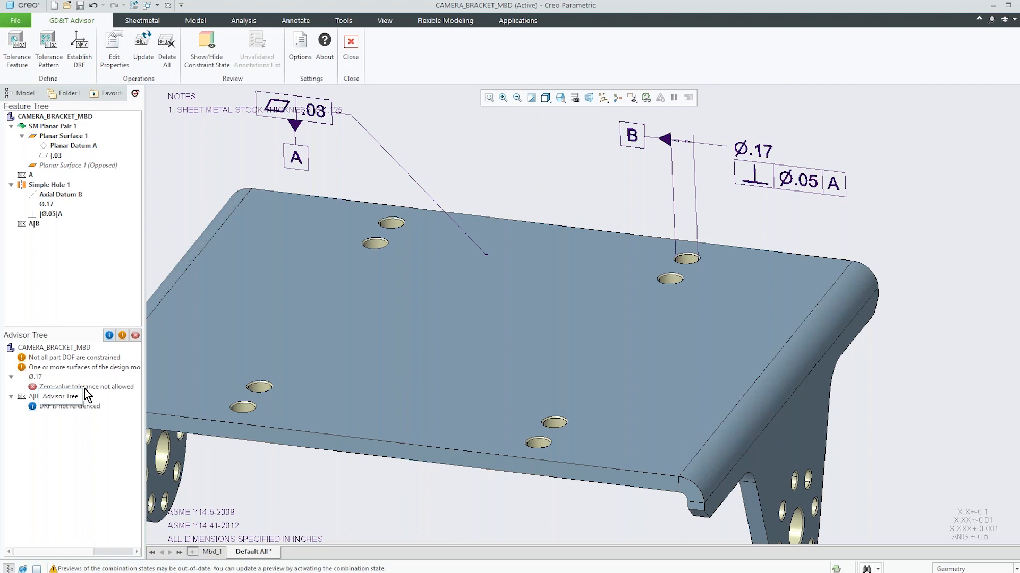
Select the zero-value tolerance error on the Ø.17 hole size and bring up its options
left_click(85, 386)
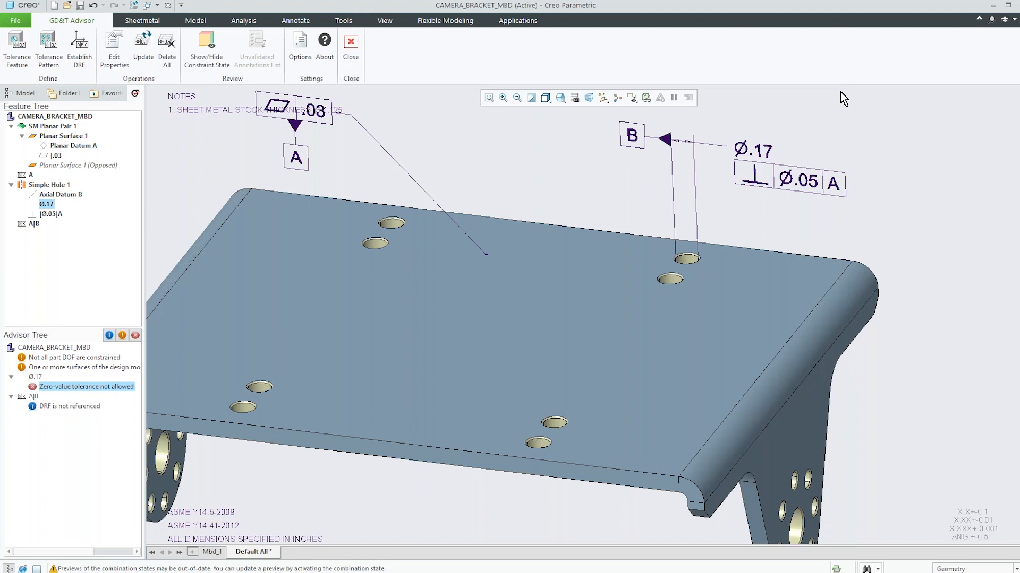
right_click(86, 387)
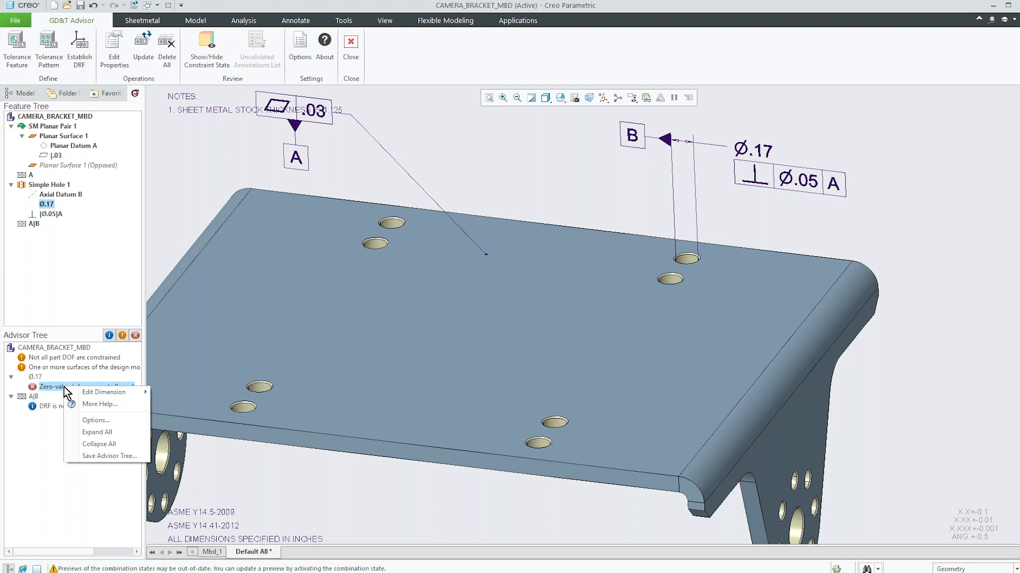
mouse_move(103, 392)
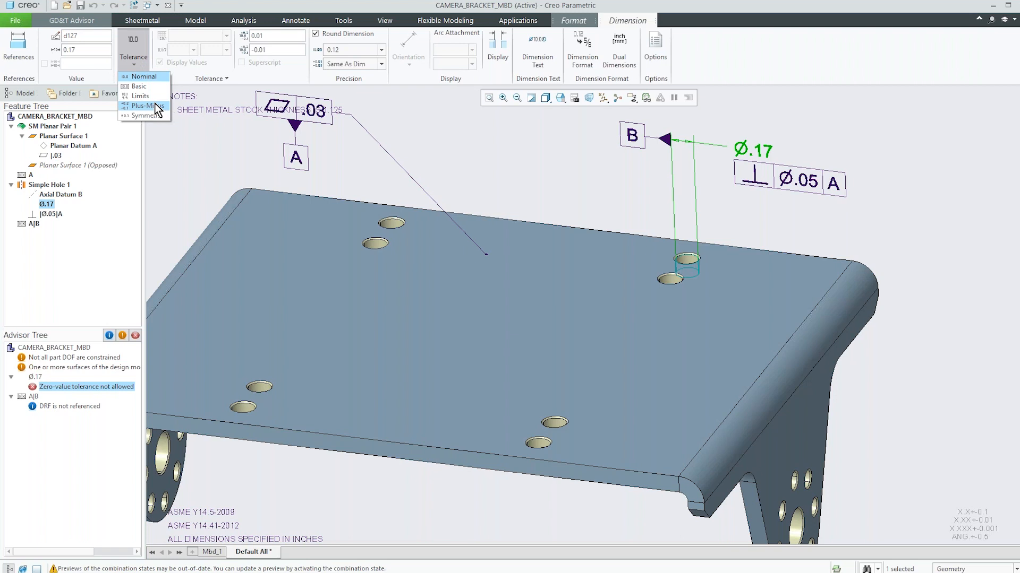
Set the Ø.17 hole size tolerance to plus-minus ±.01
left_click(141, 105)
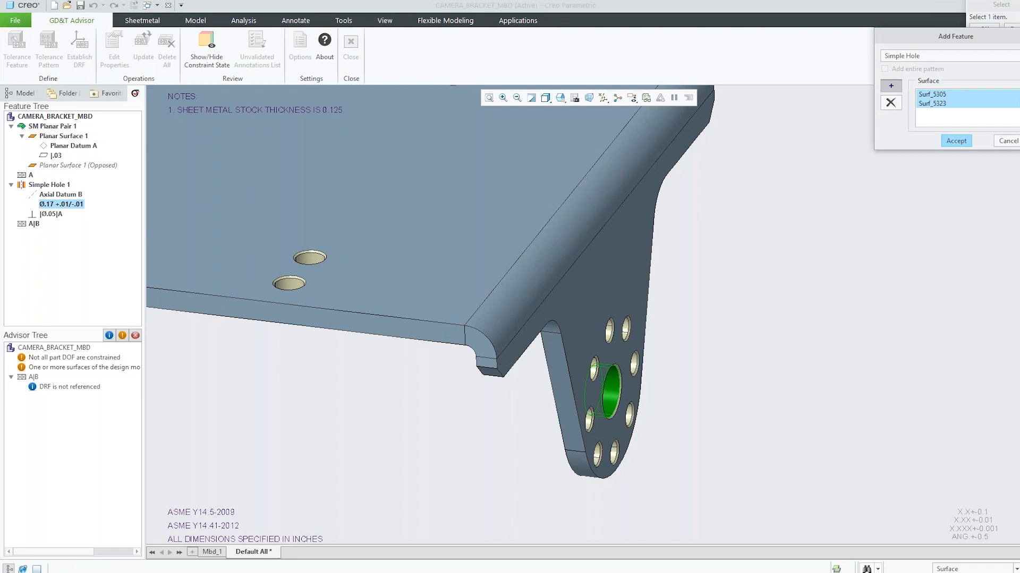
Accept the large Ø.30 leg hole as the new feature for datum C
left_click(955, 140)
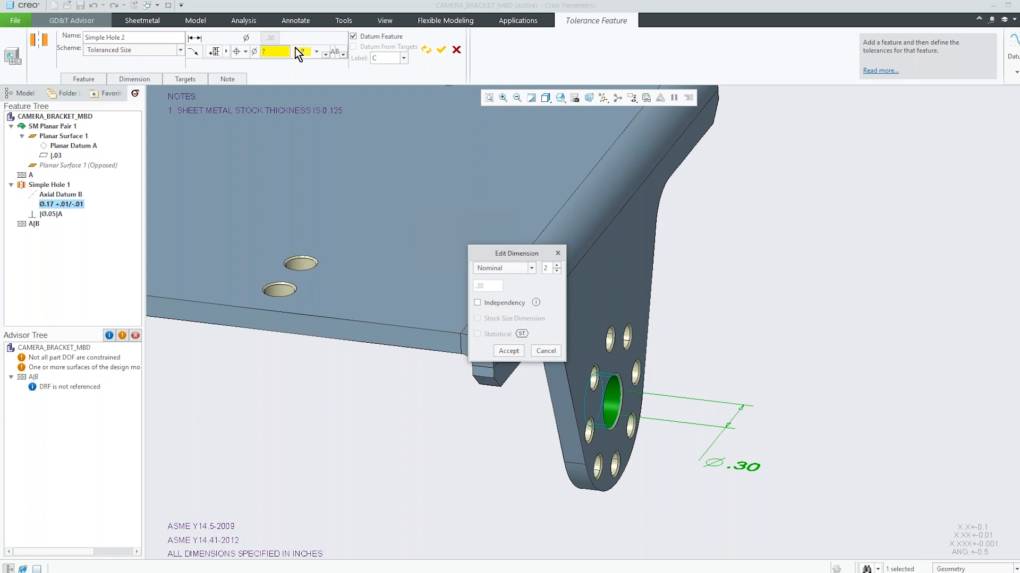
Give the Ø.30 hole a ±.01 symmetric size tolerance and a Ø.03 MMC position tolerance
left_click(503, 268)
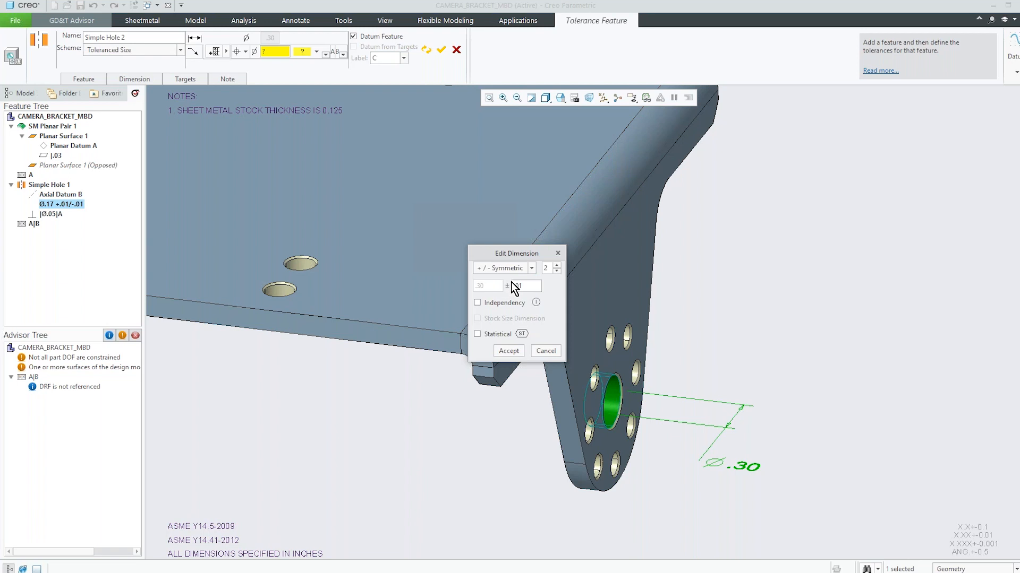
left_click(508, 351)
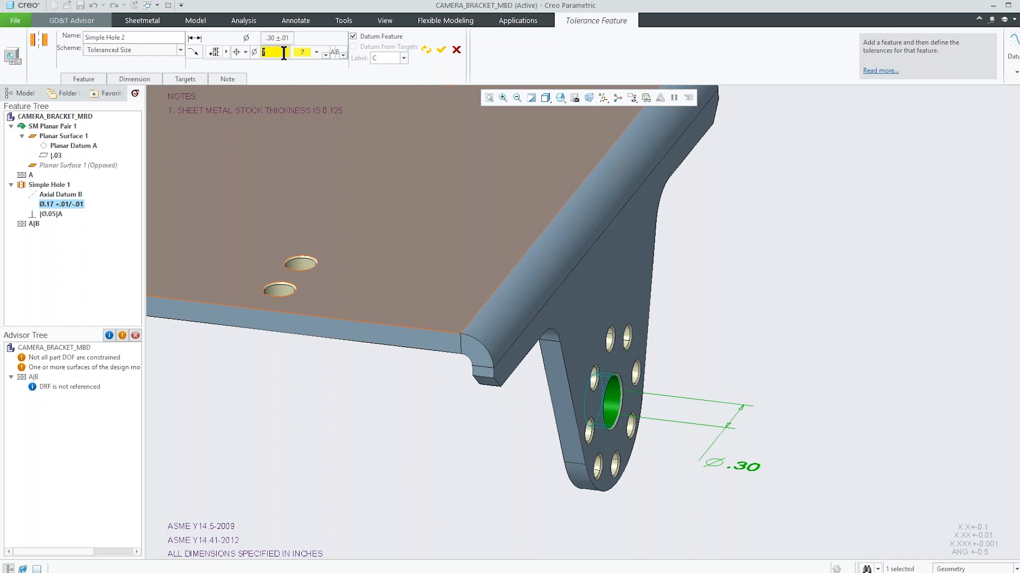
left_click(301, 52)
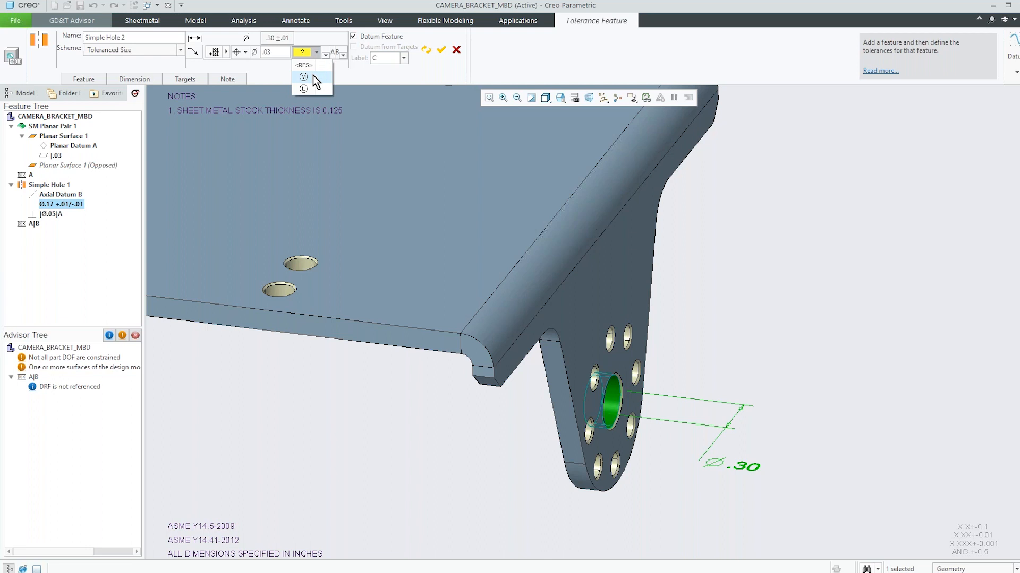
left_click(302, 78)
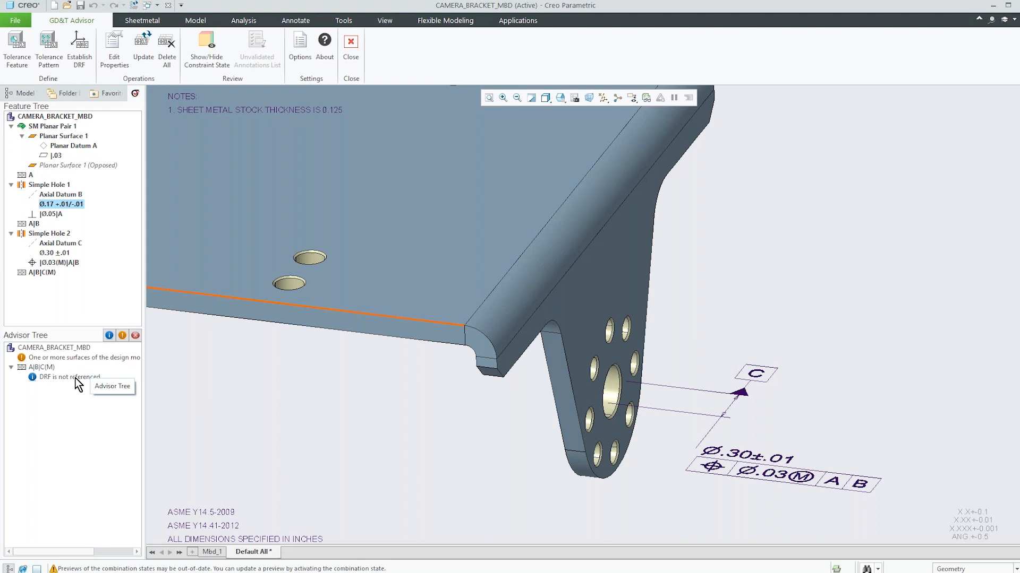
Start a Tolerance Pattern for the ring of small holes around the leg hole
left_click(70, 377)
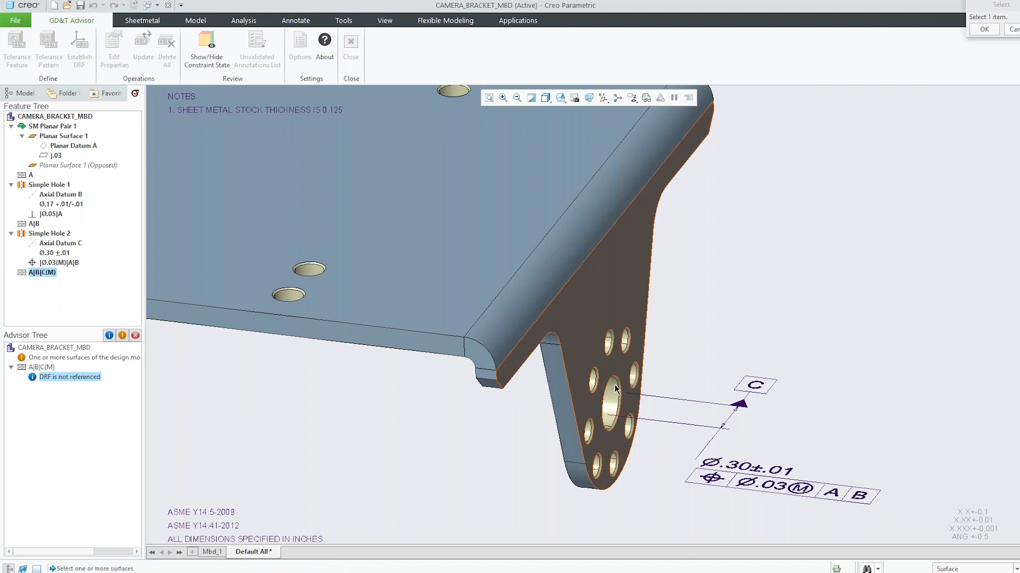
Pick a small pattern hole and give its Ø.13 size a ±.01 tolerance
left_click(48, 45)
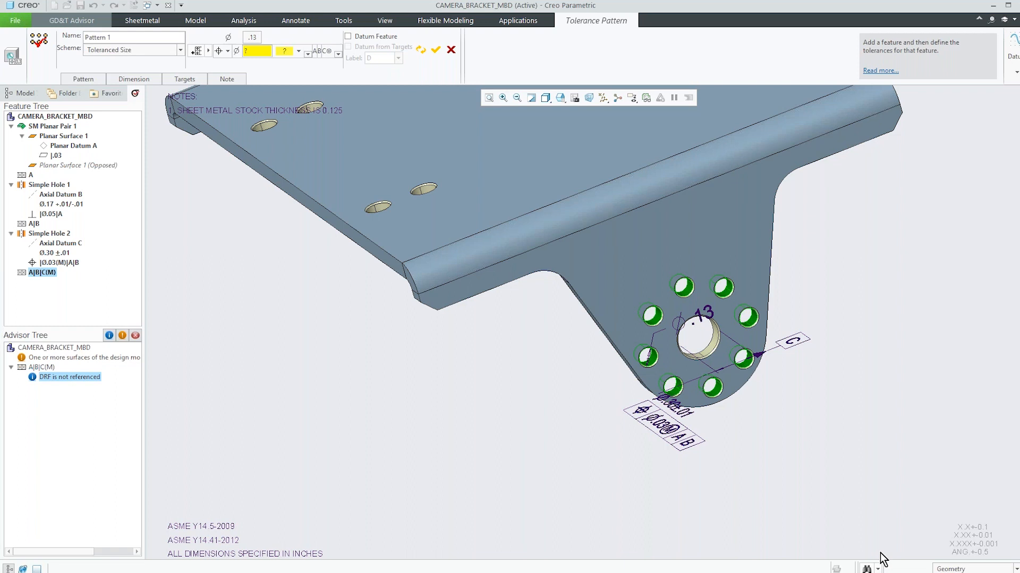
mouse_move(732, 217)
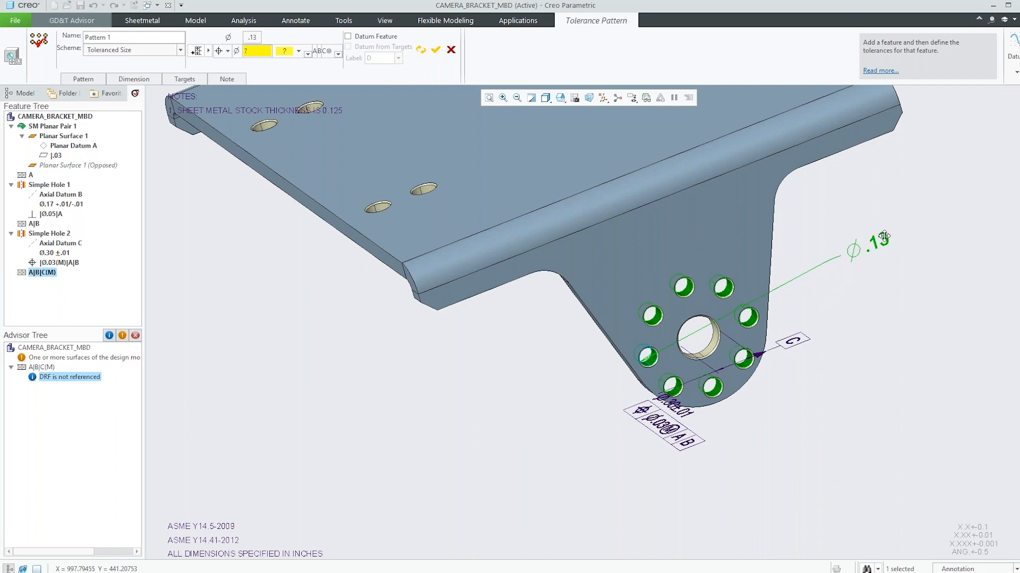
left_click(532, 268)
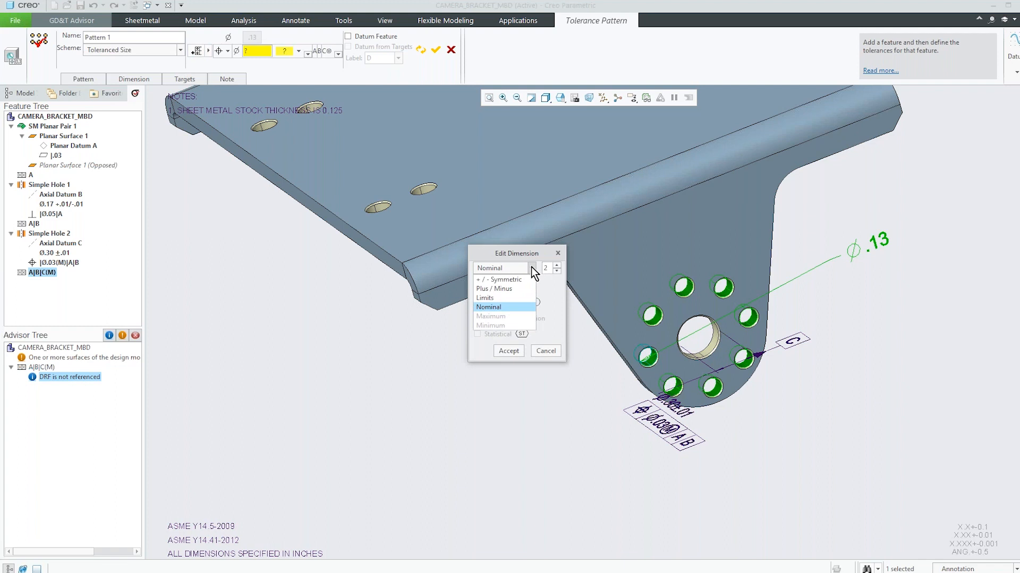
left_click(508, 351)
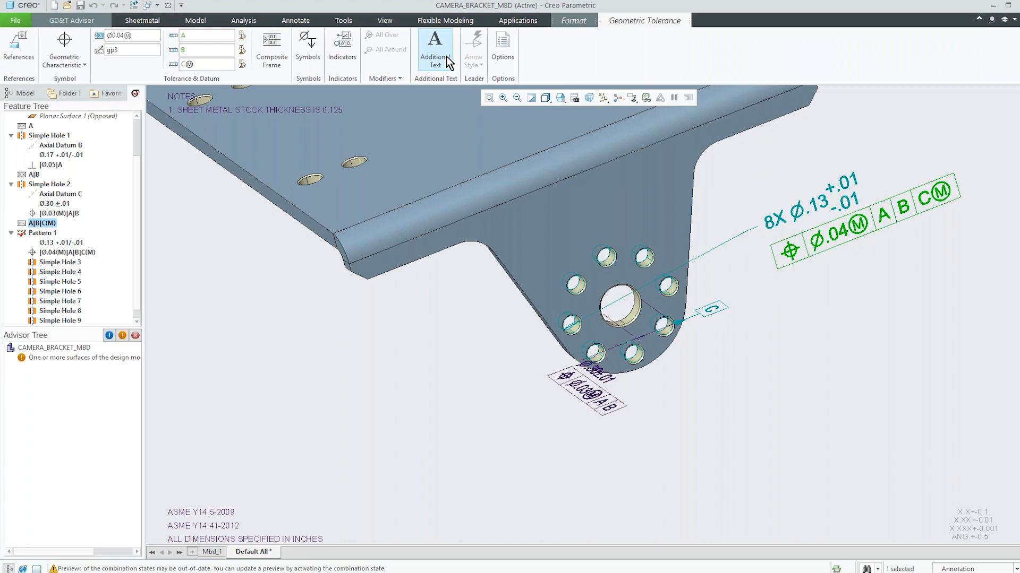
Add the additional text 'places' beneath the 8X pattern's position tolerance frame
left_click(434, 49)
type("2")
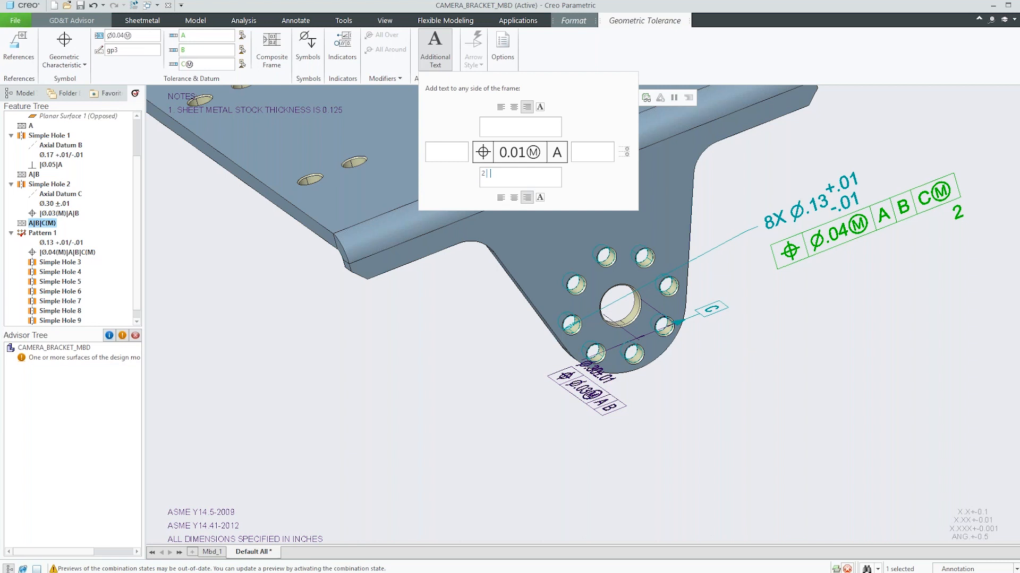
type("places")
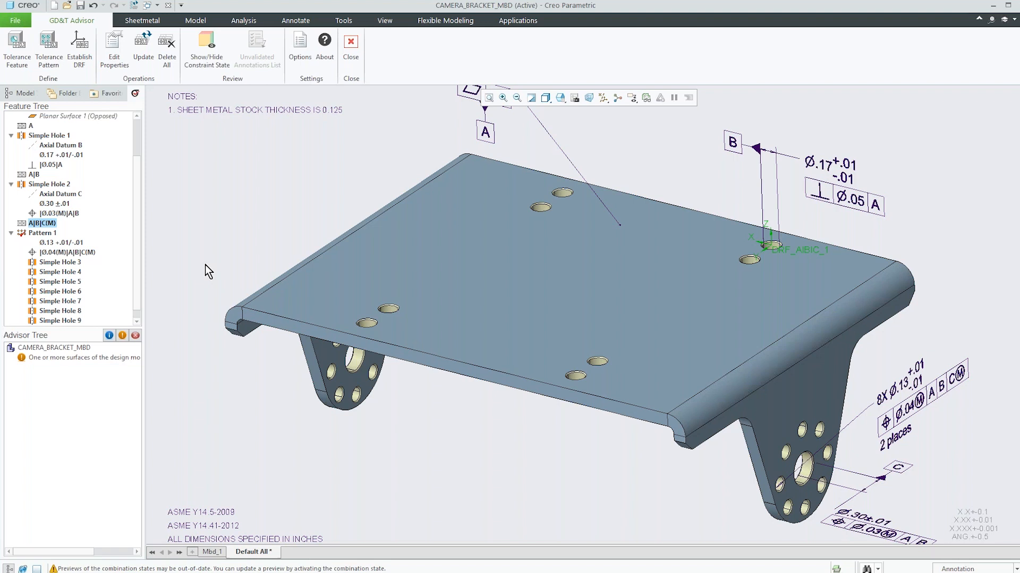
mouse_move(464, 301)
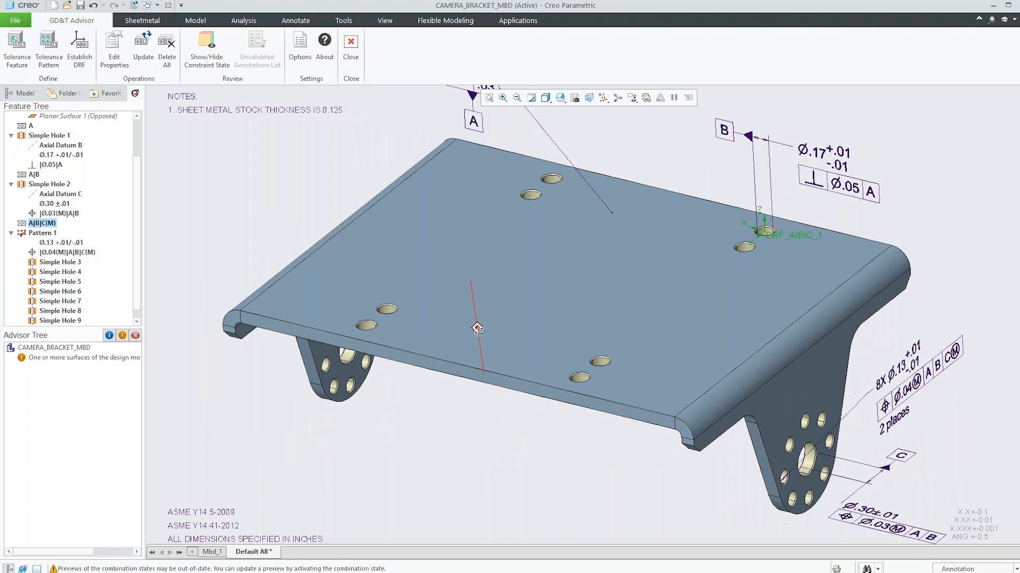
Display the constraint state so fully constrained surfaces show green
left_click(206, 49)
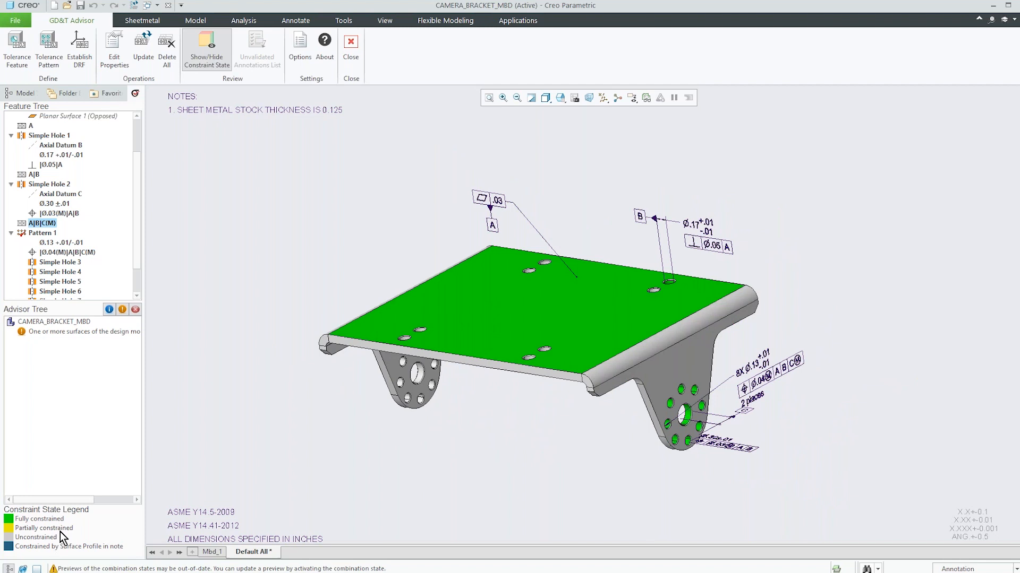
mouse_move(51, 545)
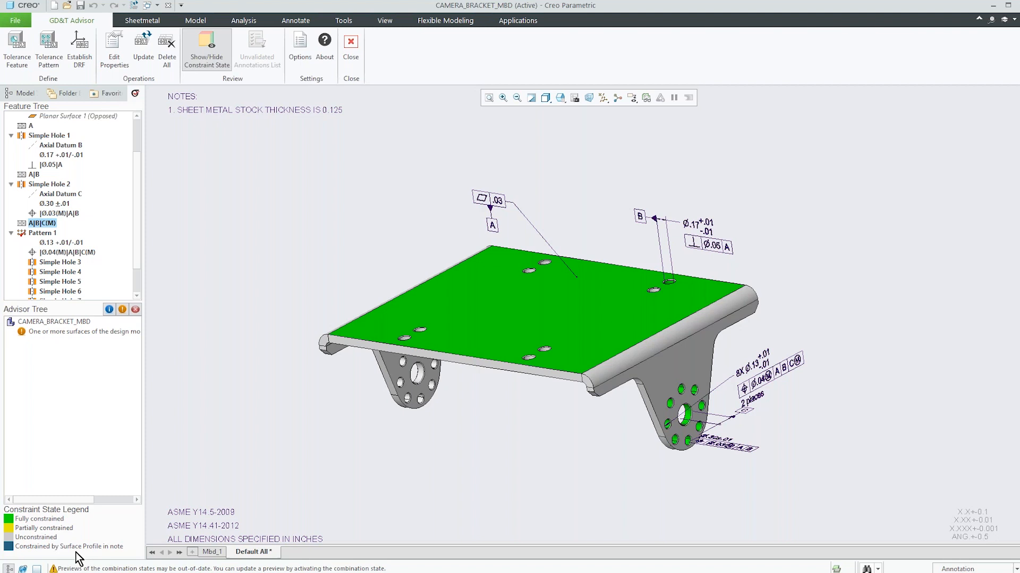
mouse_move(290, 475)
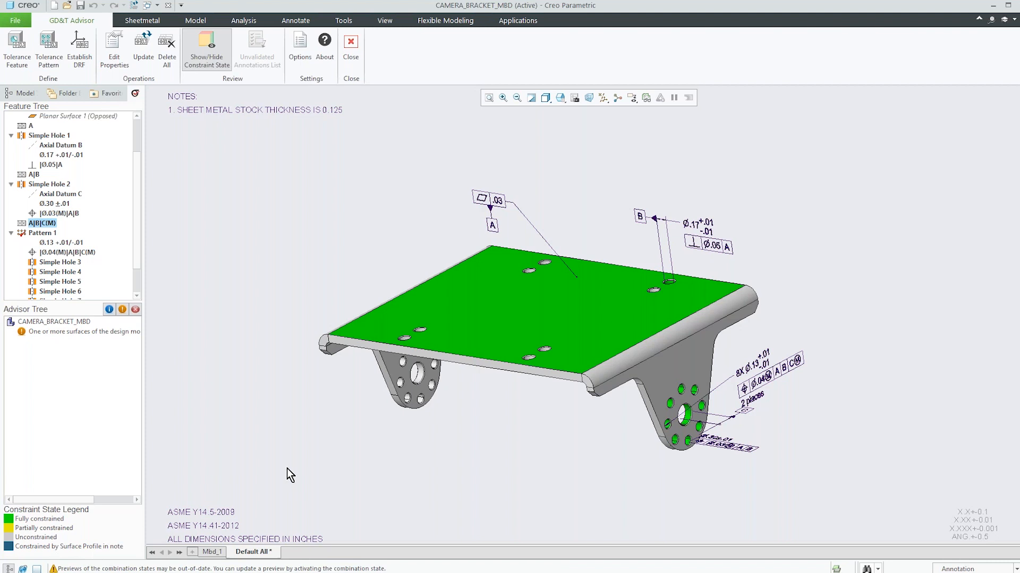
Switch off Show/Hide Constraint State so the bracket returns to normal shading
left_click(207, 49)
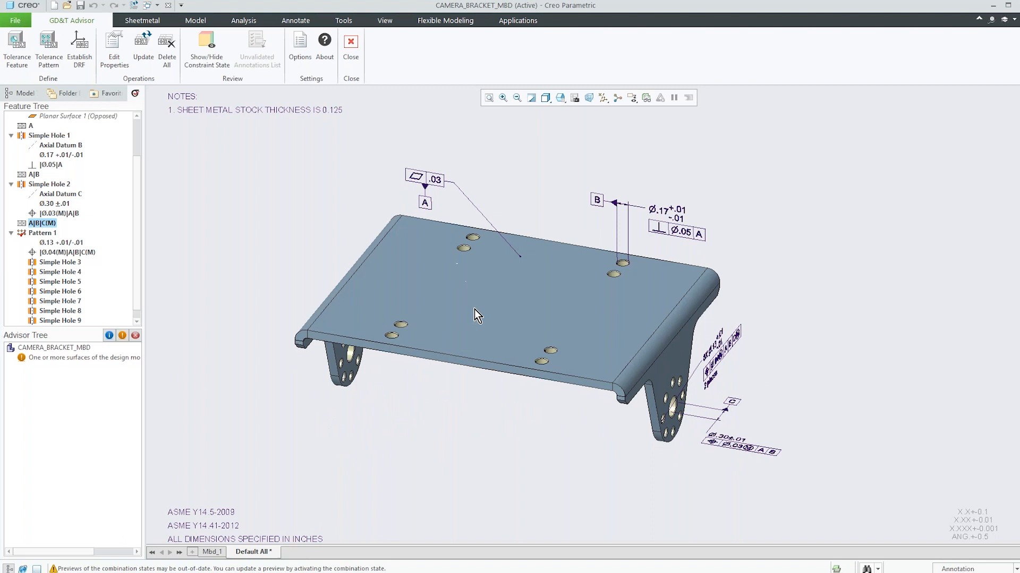
mouse_move(273, 459)
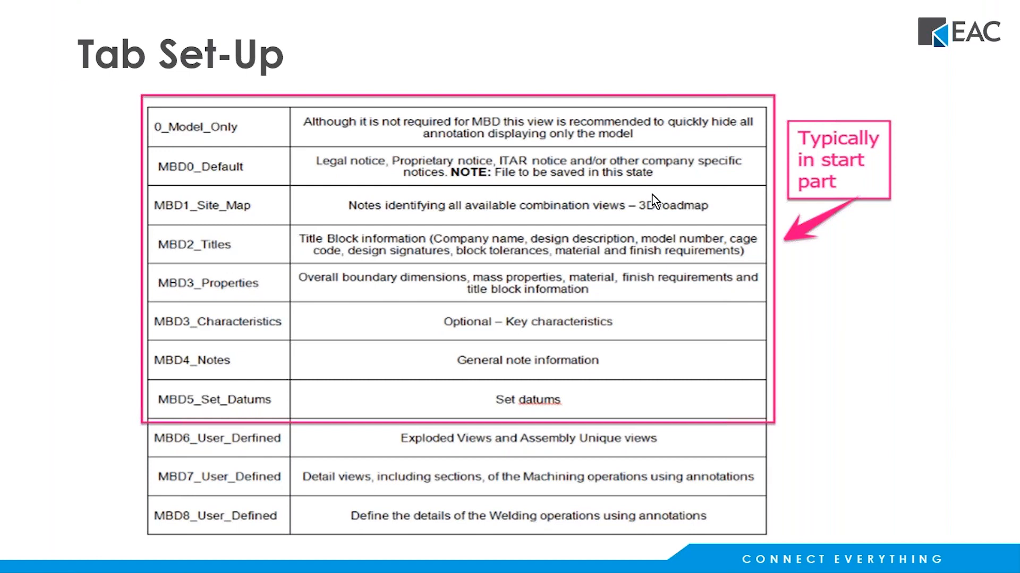
mouse_move(399, 187)
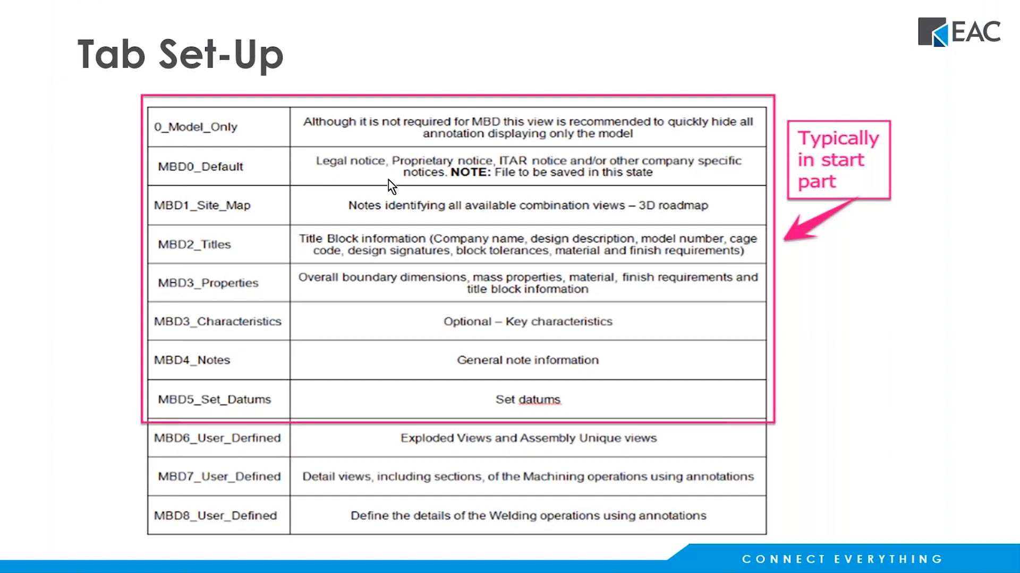
mouse_move(233, 135)
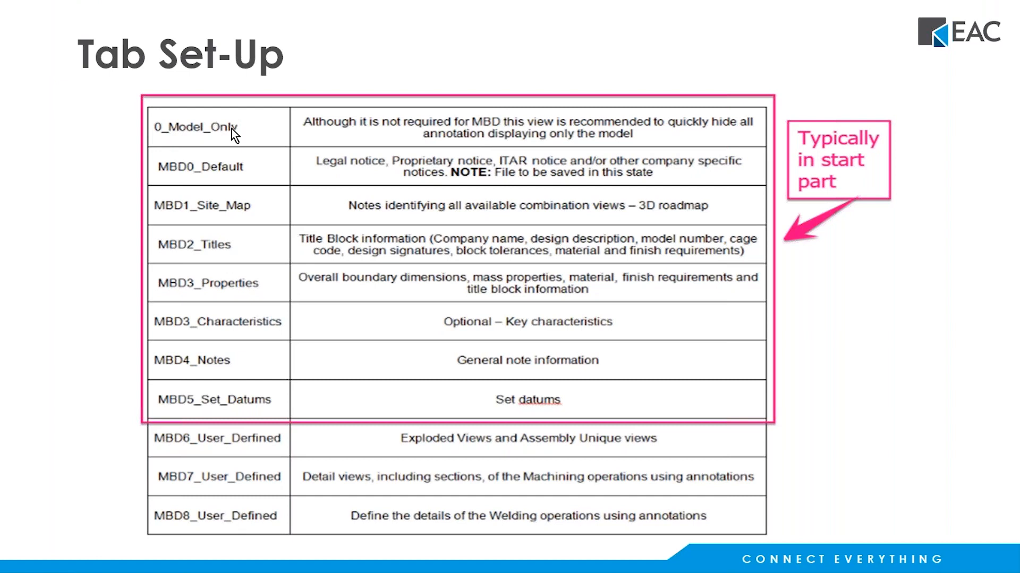
mouse_move(215, 219)
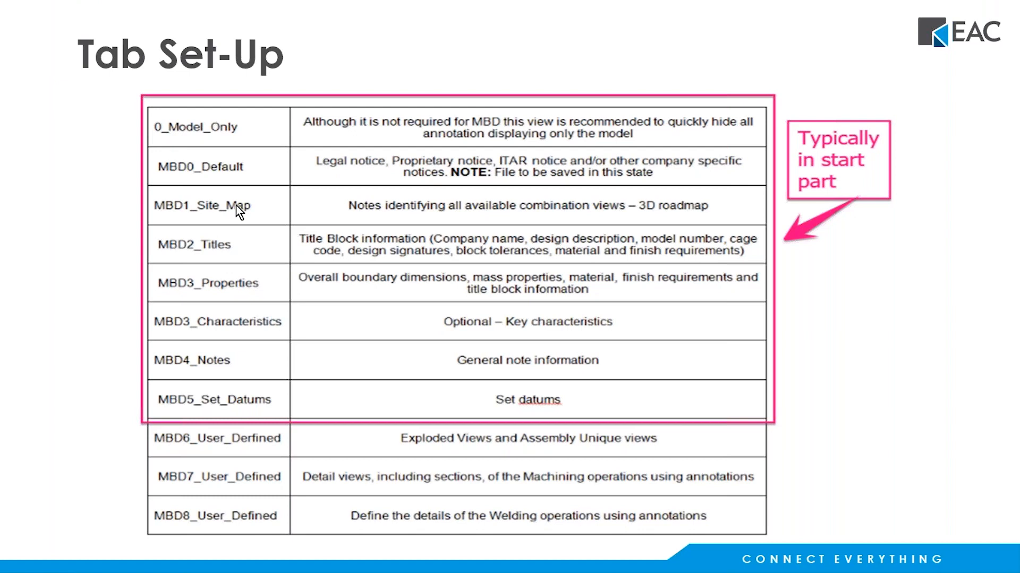
mouse_move(321, 253)
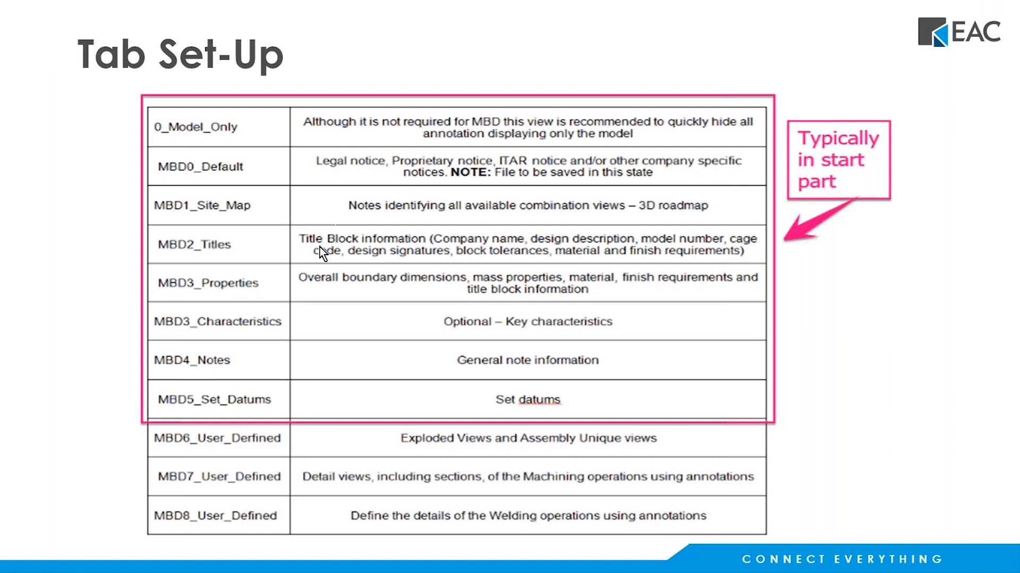
mouse_move(362, 380)
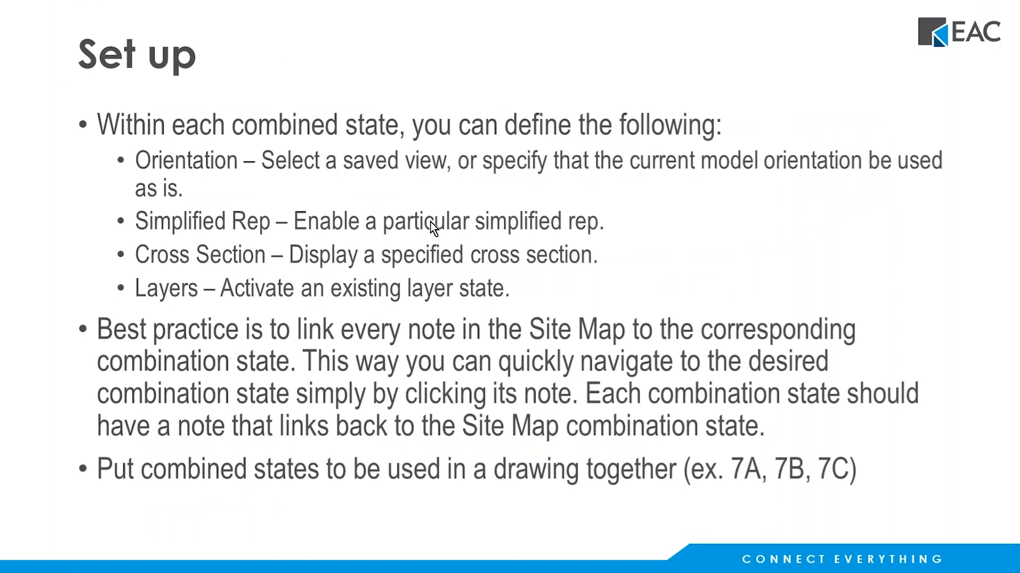
mouse_move(249, 164)
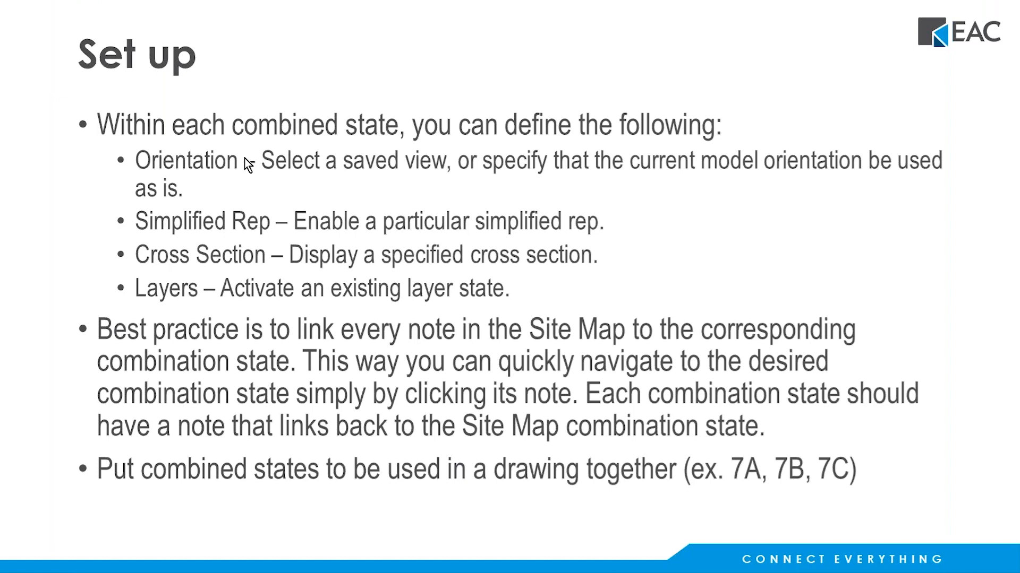
mouse_move(346, 243)
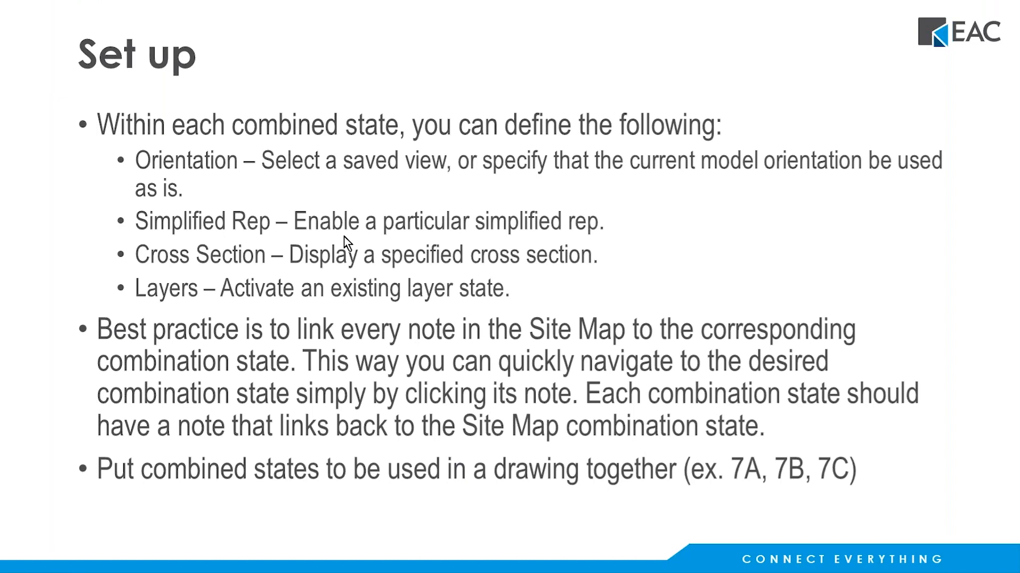
mouse_move(526, 140)
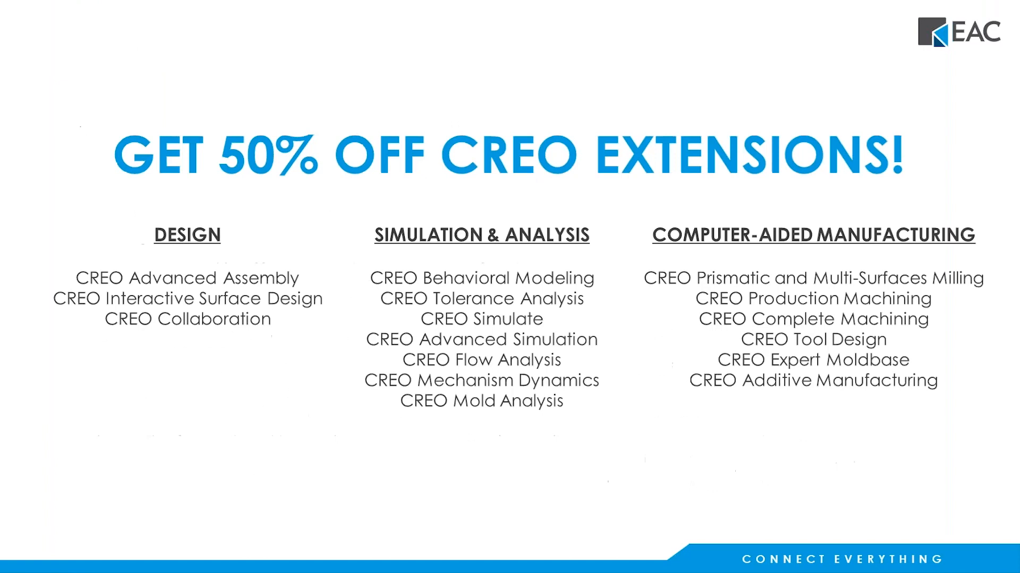
mouse_move(810, 253)
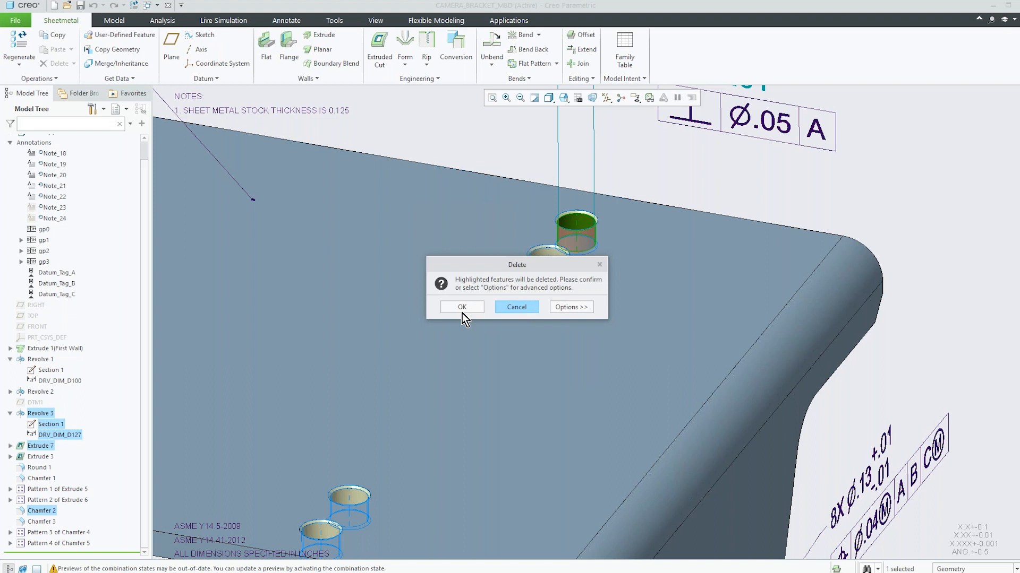
Confirm deletion of Revolve 3, Extrude 7 and Chamfer 2 hole features
left_click(462, 306)
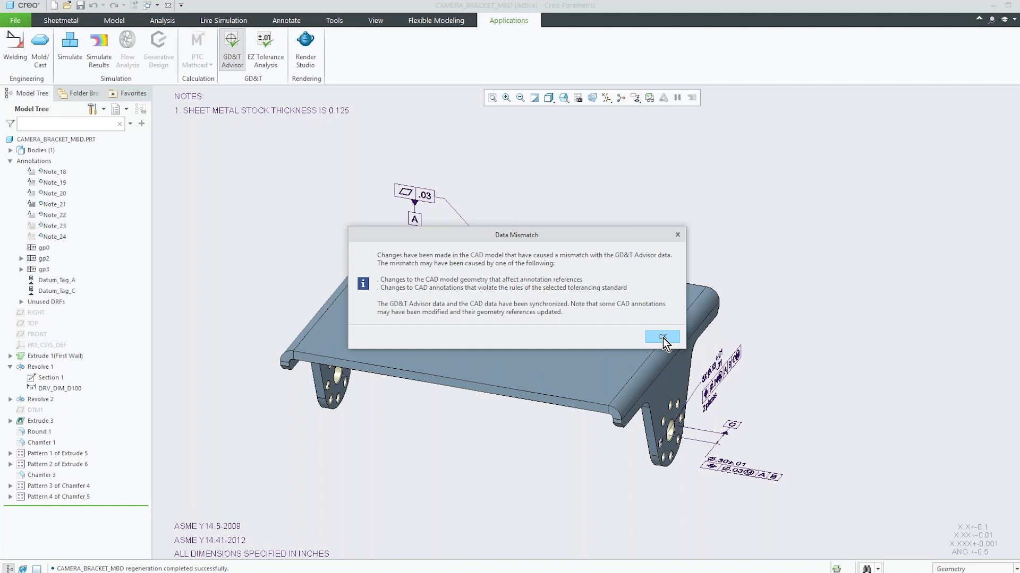
Acknowledge the GD&T Data Mismatch warning so Advisor data resynchronises
left_click(661, 337)
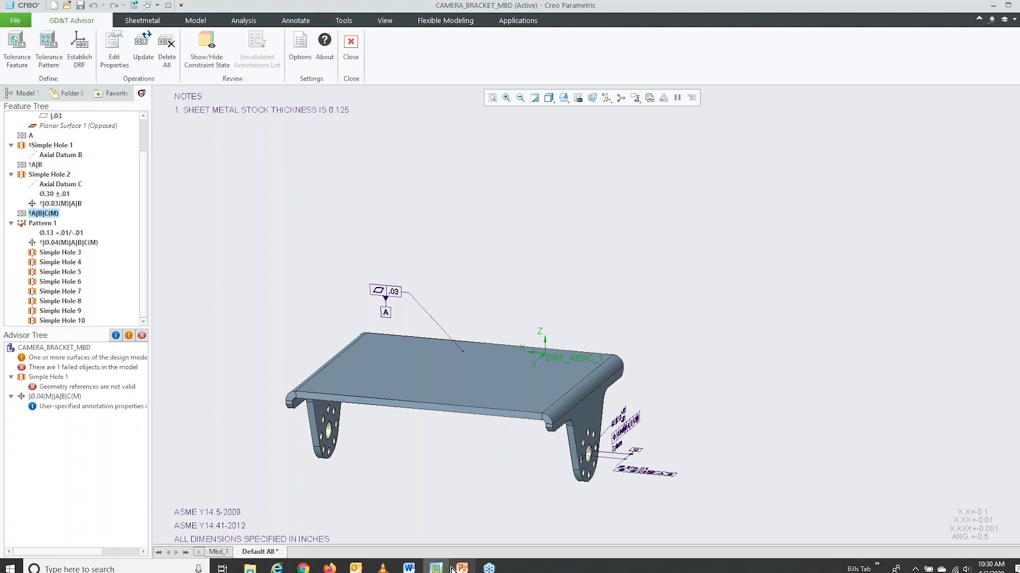
mouse_move(461, 569)
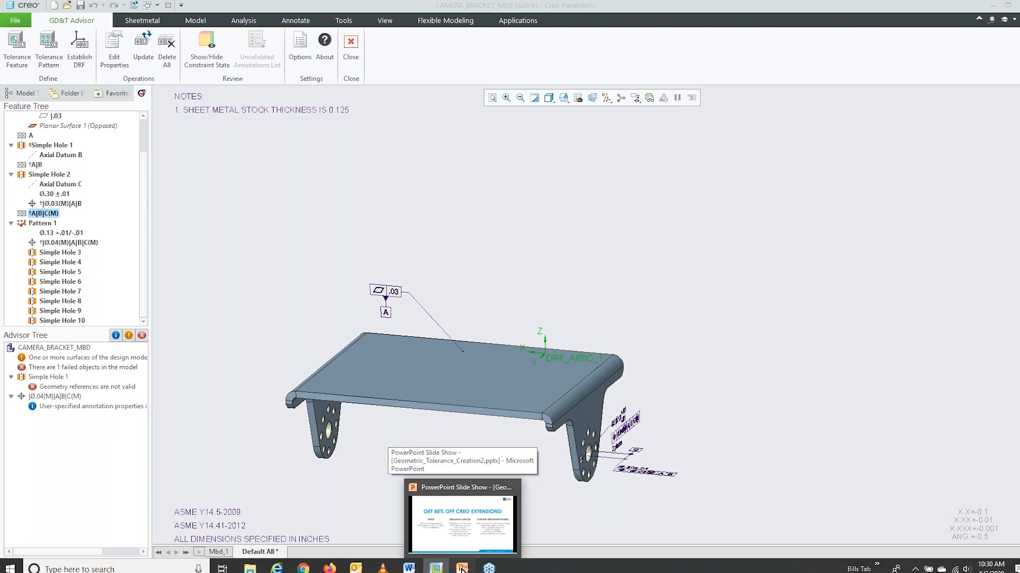